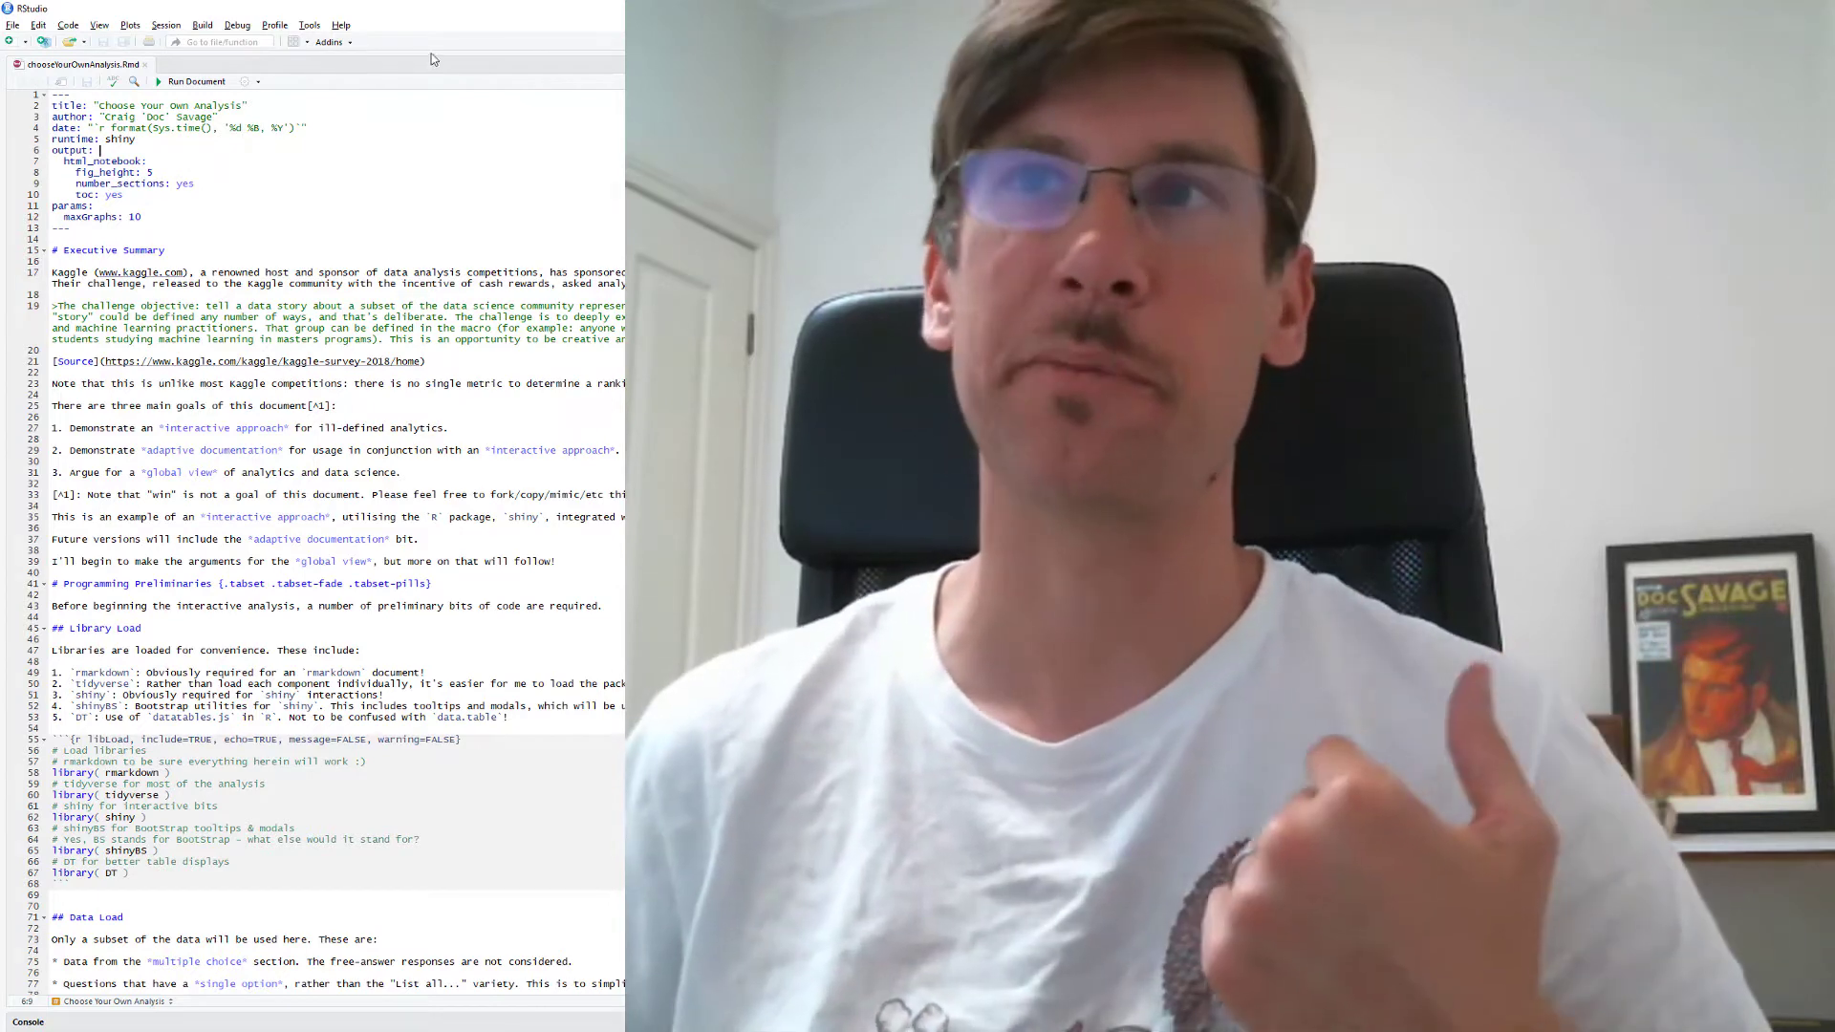
# Step: Run Document to knit and launch the 'Choose Your Own Analysis' Shiny report
pyautogui.click(193, 80)
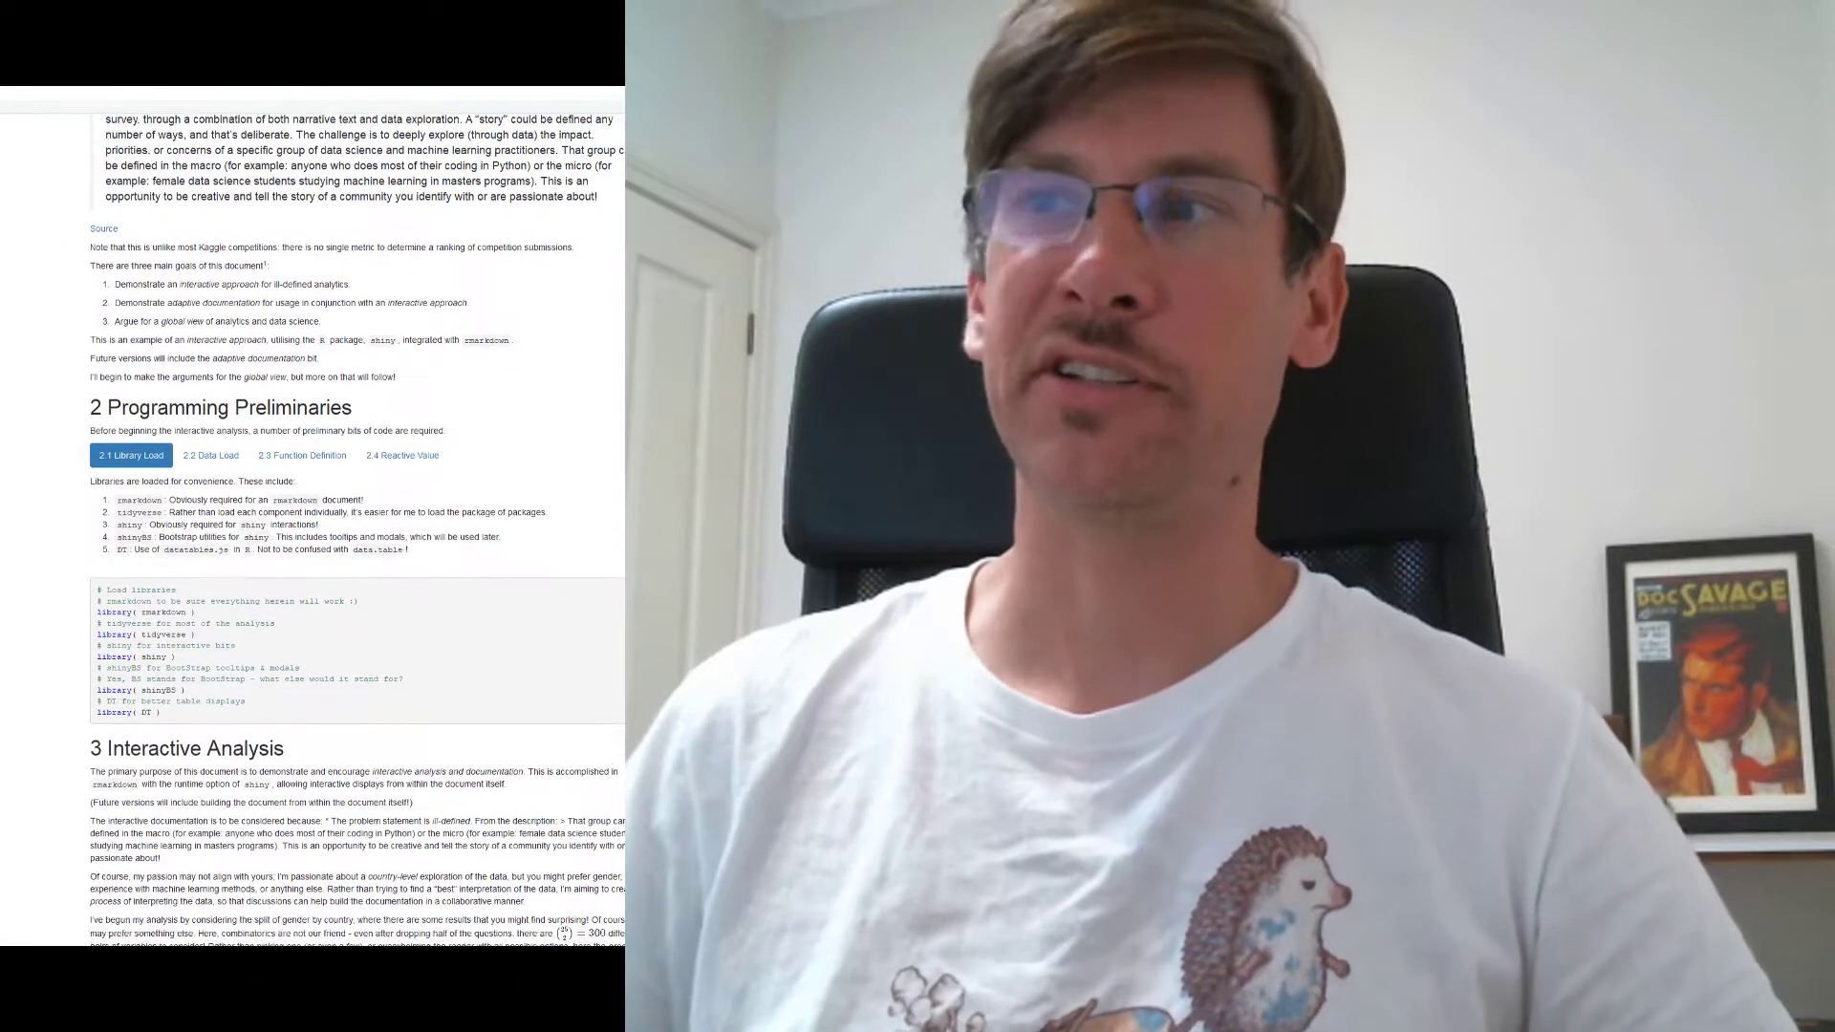
# Step: Show the 2.4 Reactive Value code storing user-selected graphs, then the Interactive Analysis code below it
pyautogui.scroll(3)
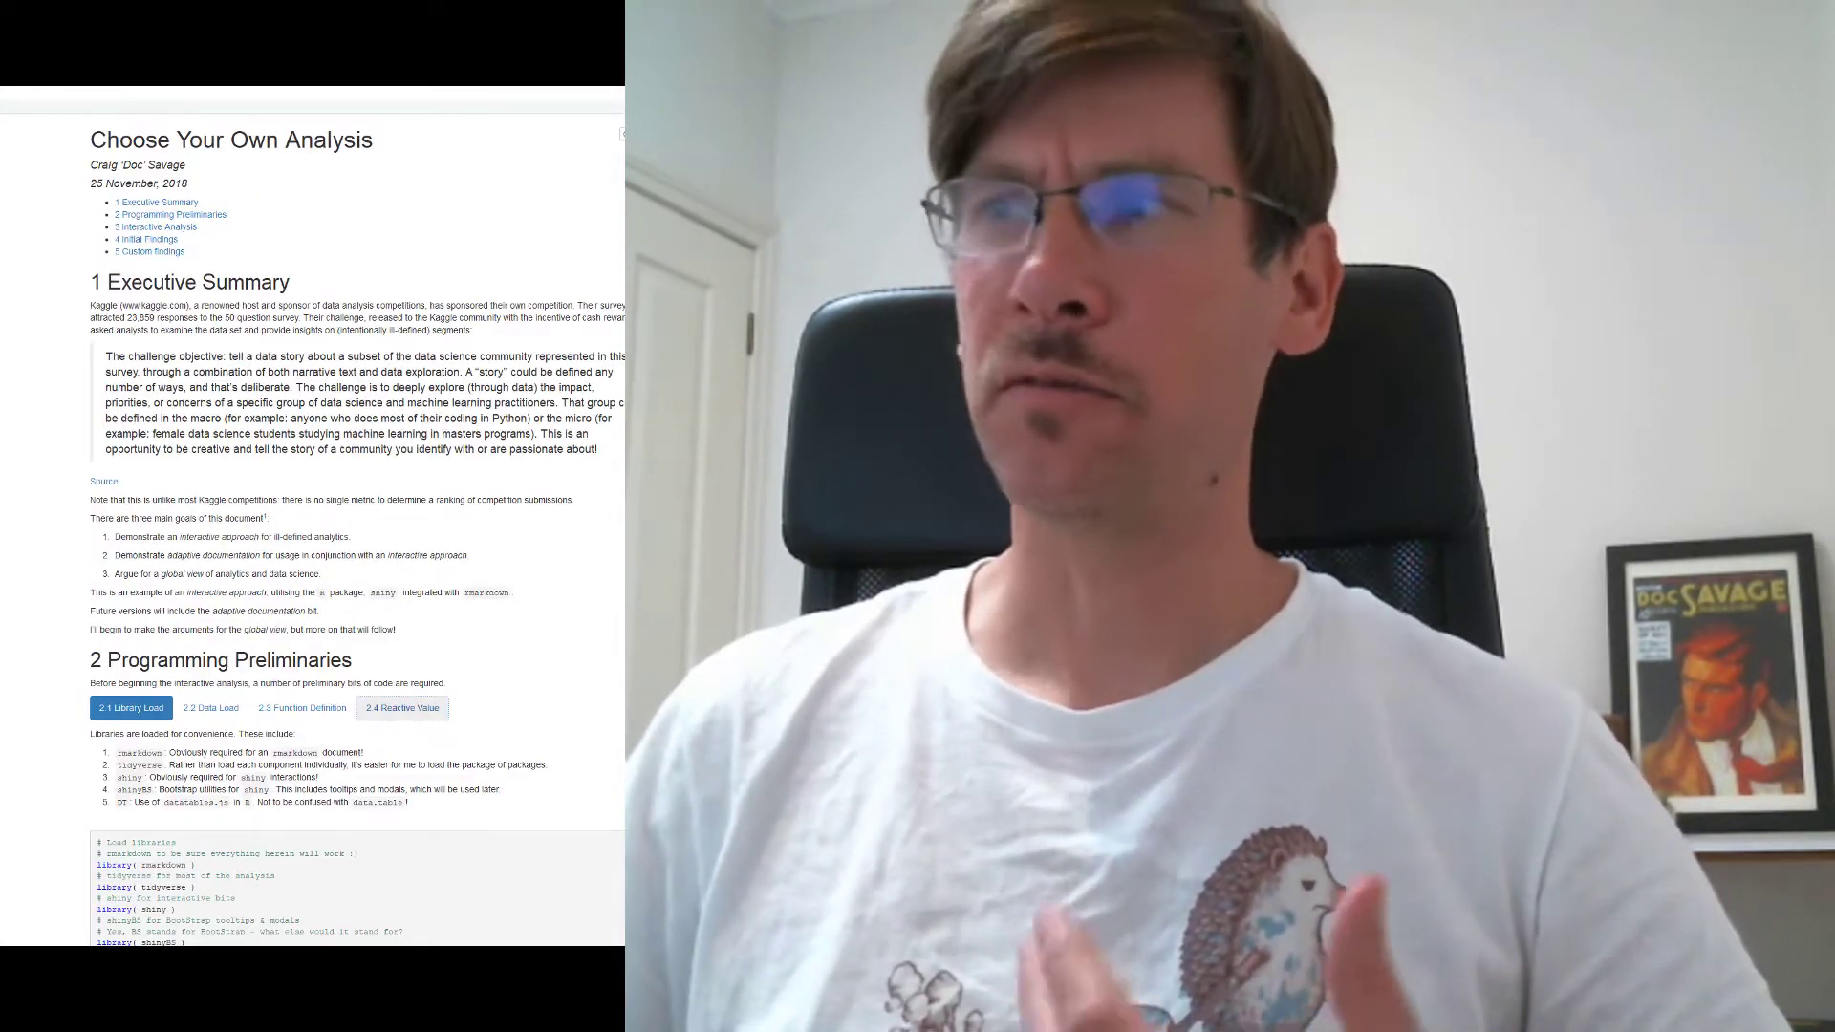
pyautogui.click(401, 707)
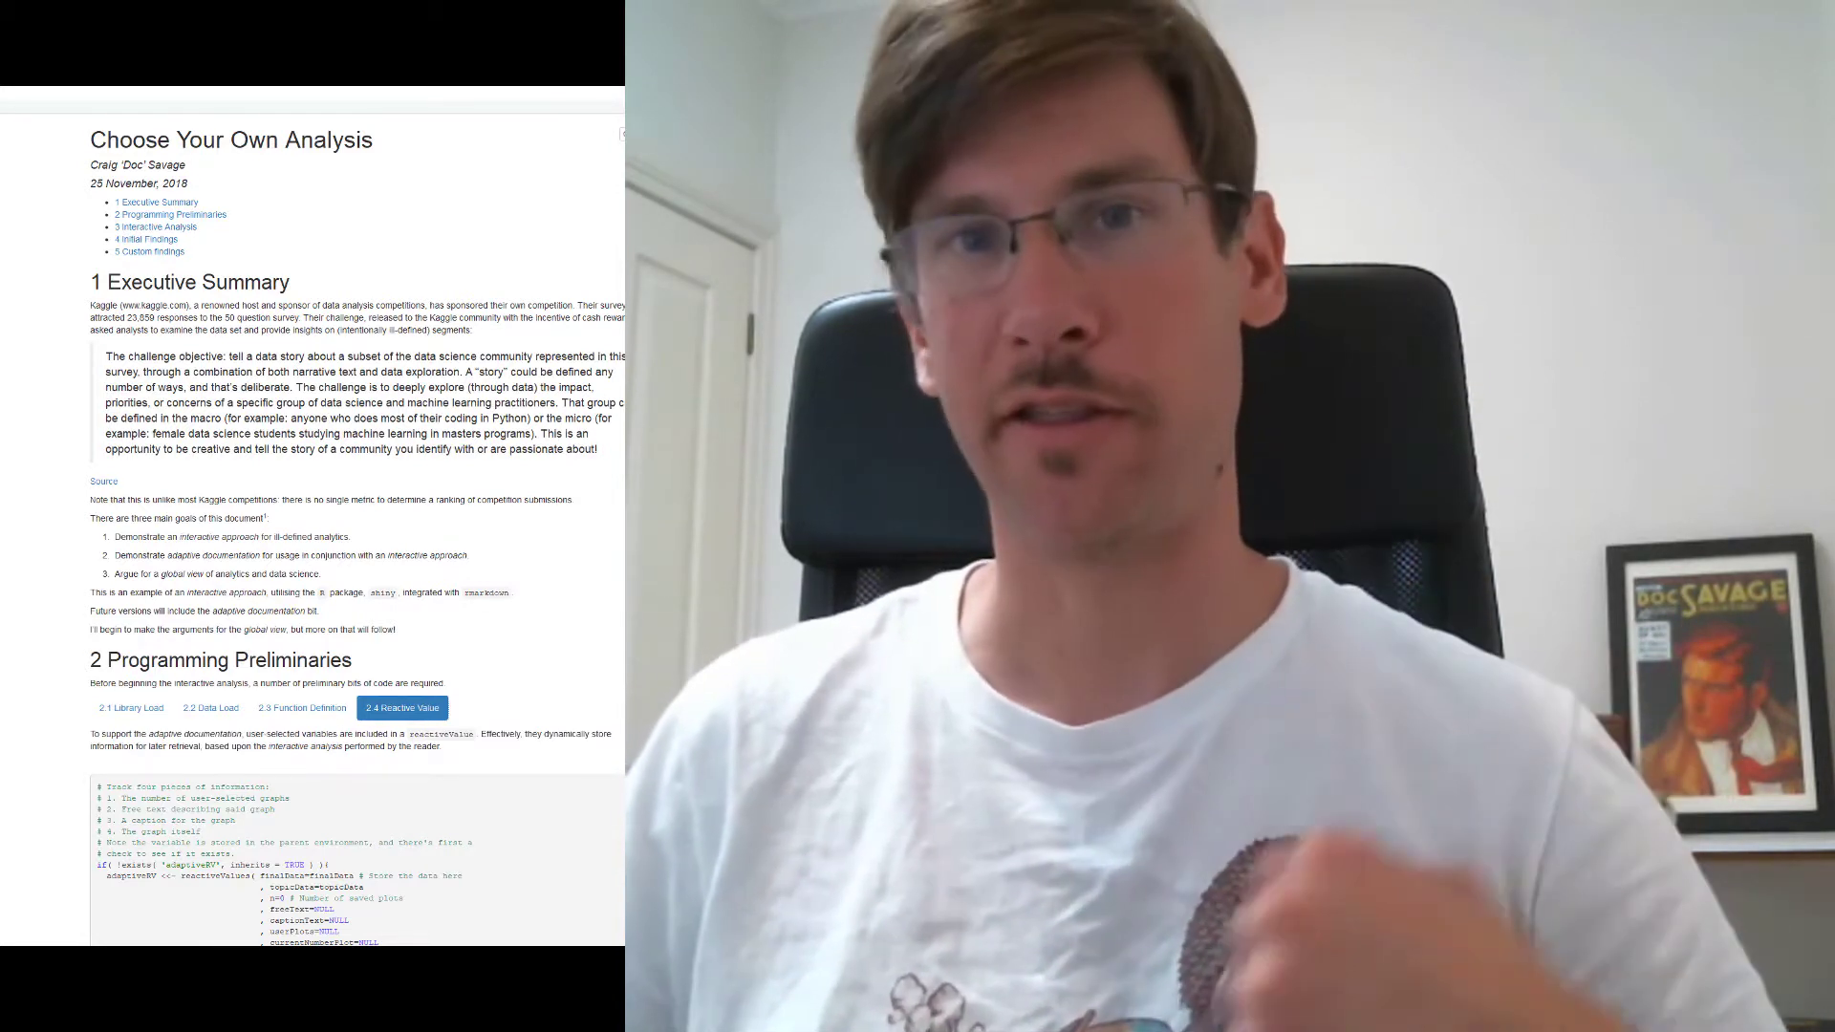
pyautogui.scroll(-3)
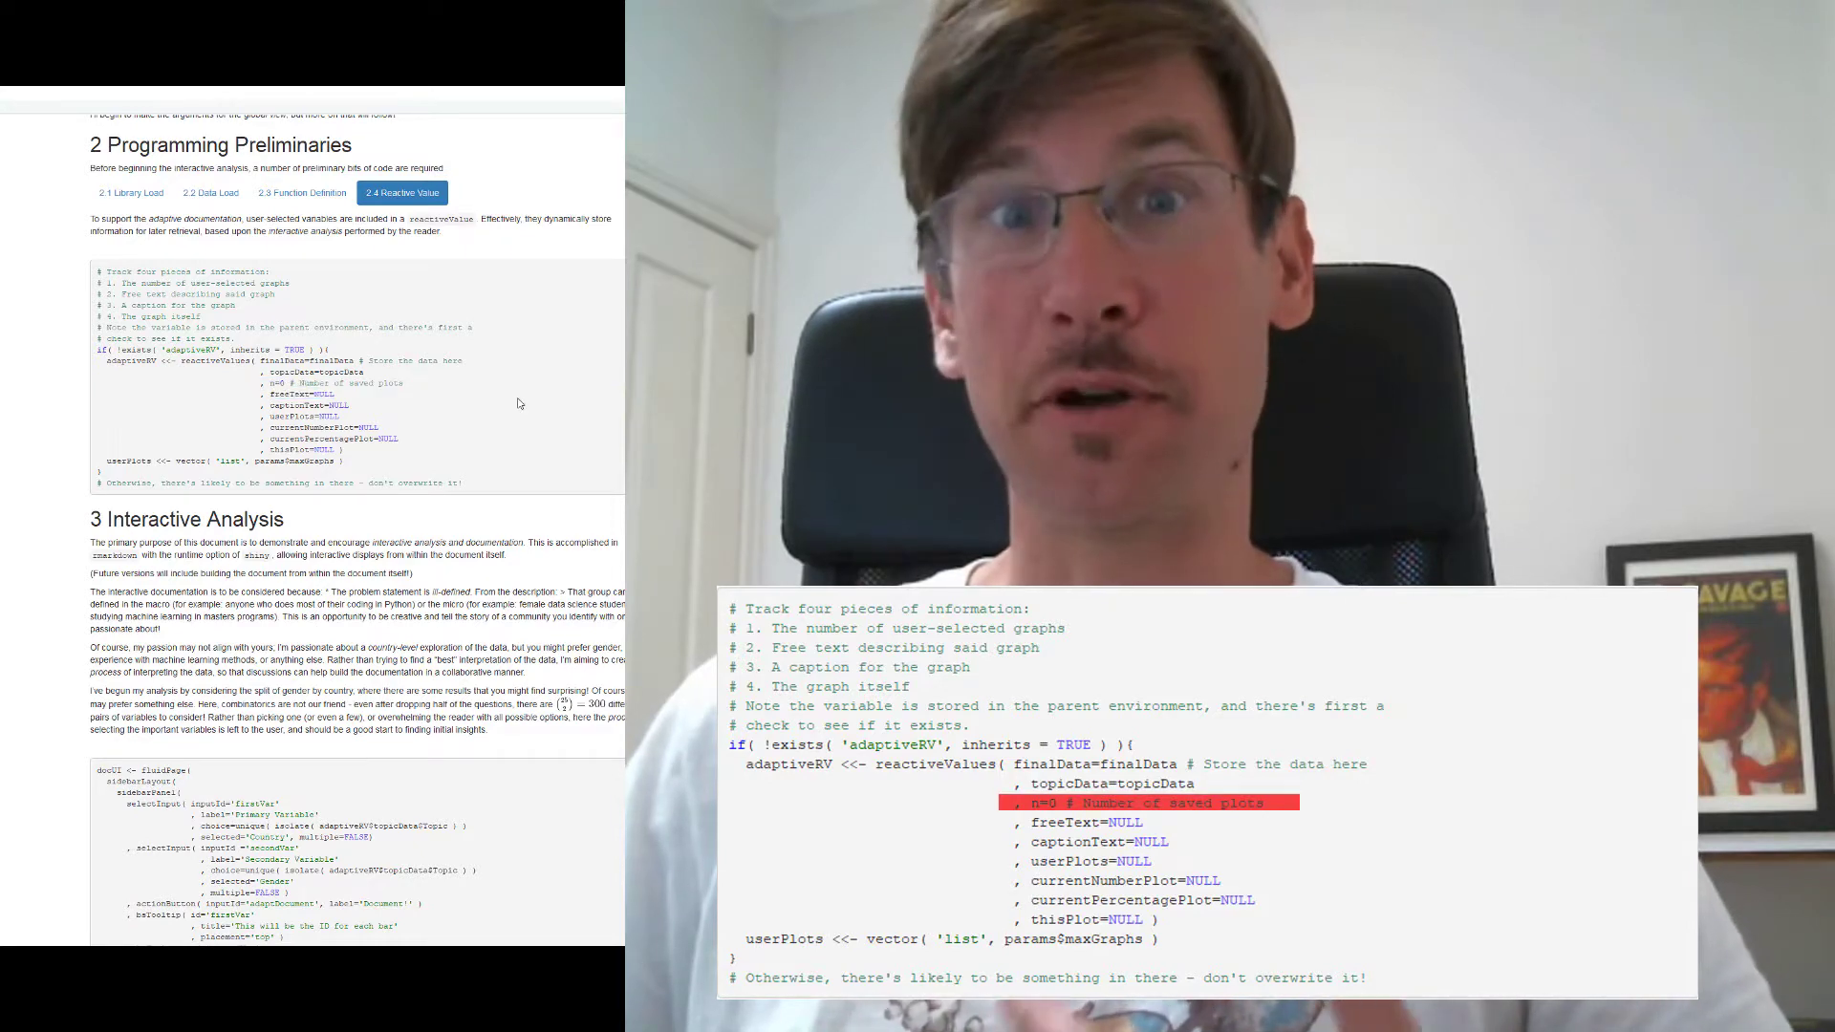
pyautogui.scroll(-3)
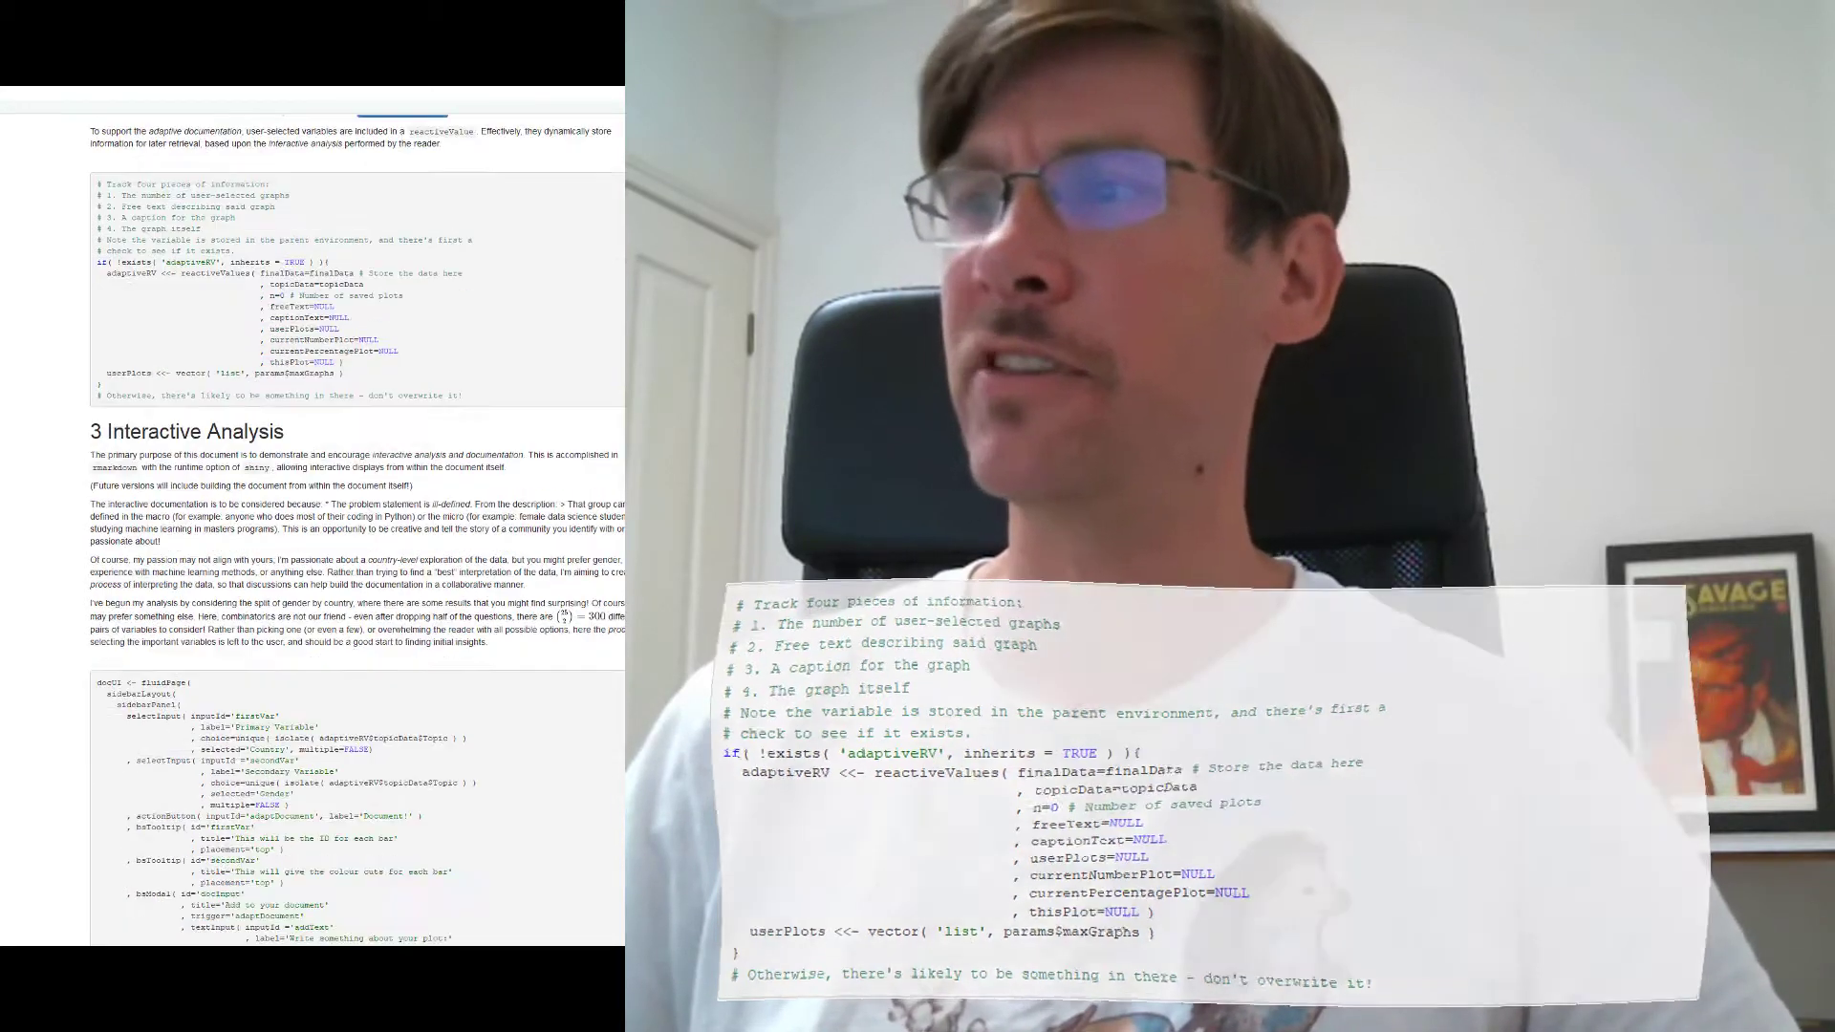
pyautogui.scroll(-3)
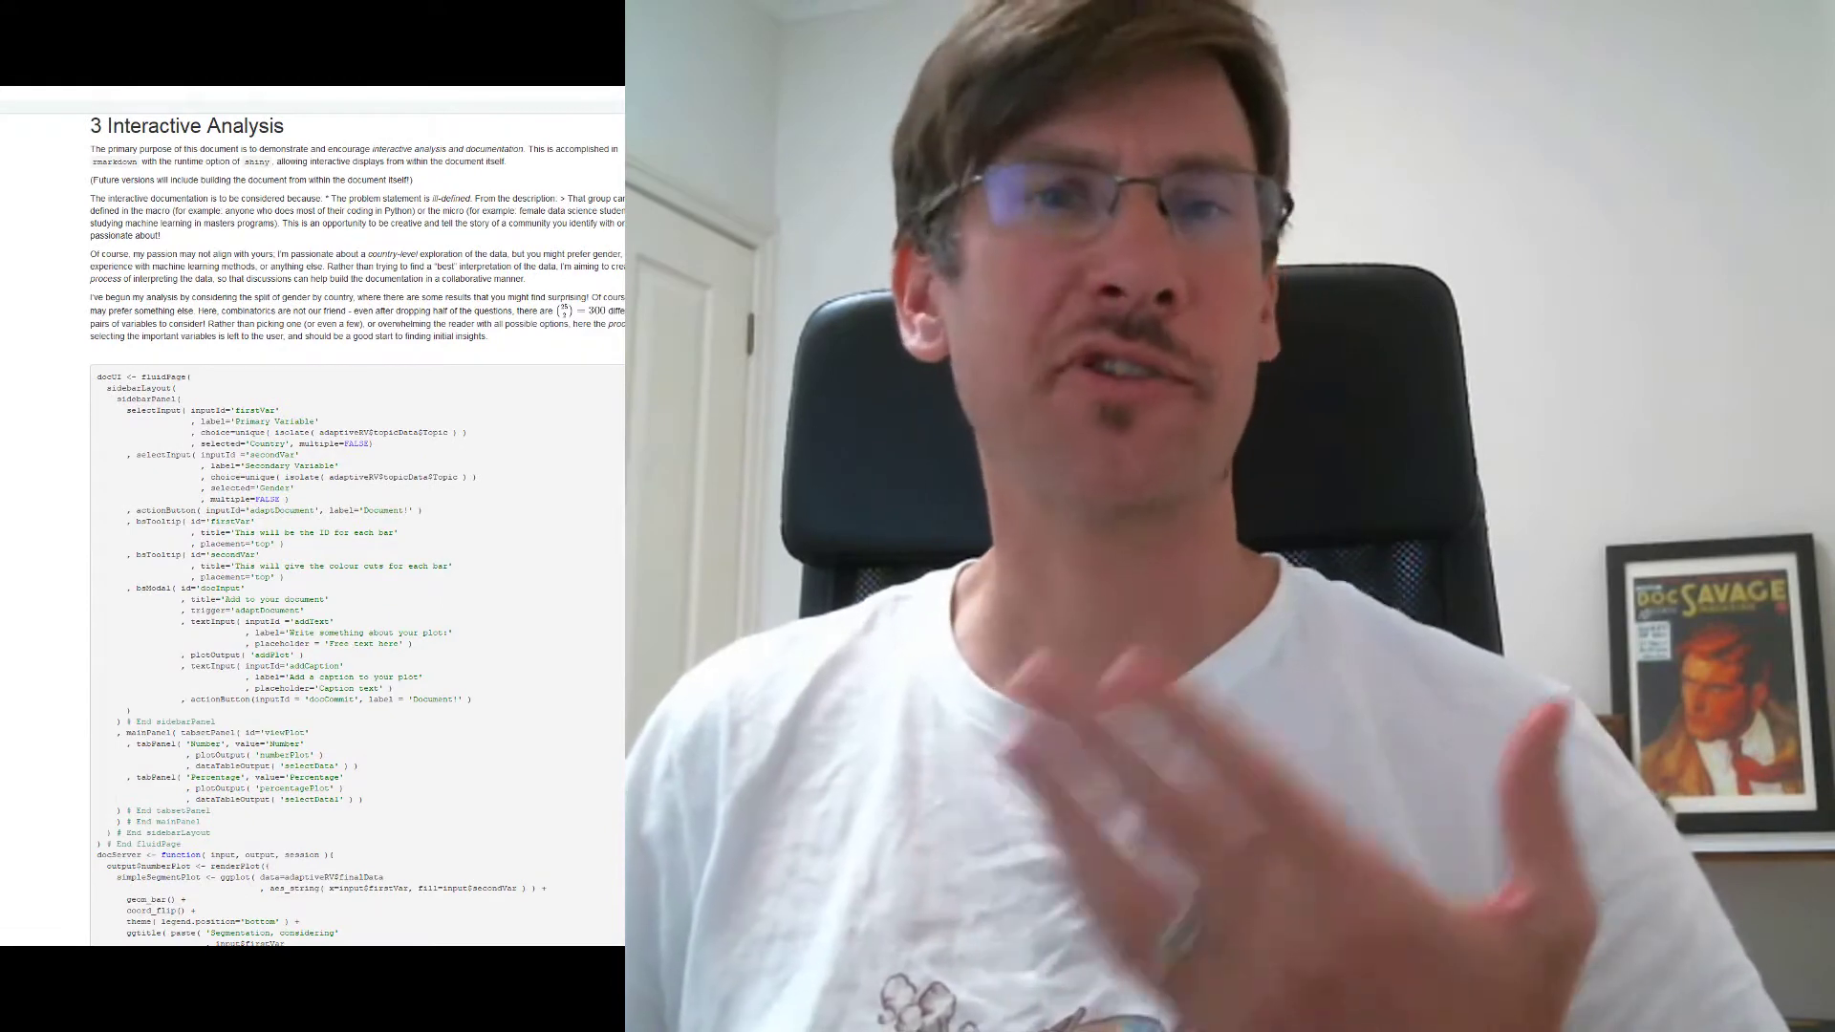
# Step: Switch the country-by-gender plot to the Percentage view showing proportions of responses
pyautogui.scroll(-3)
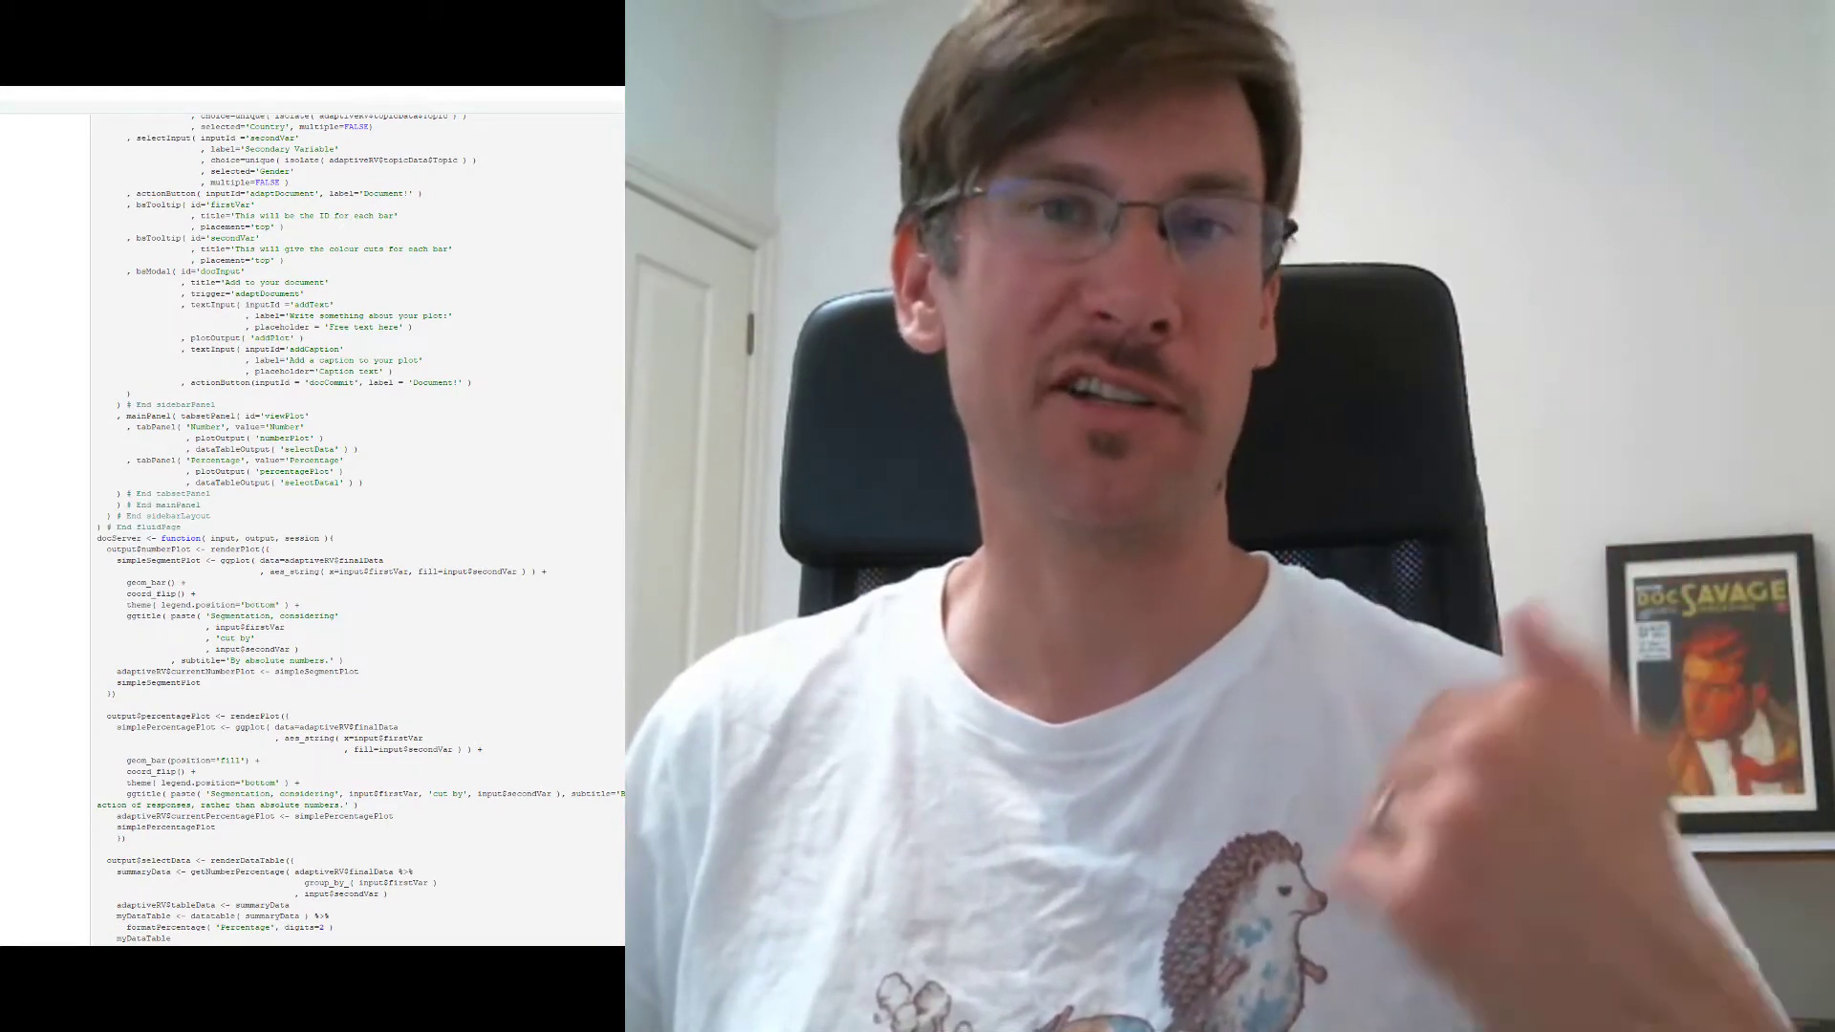
pyautogui.scroll(-3)
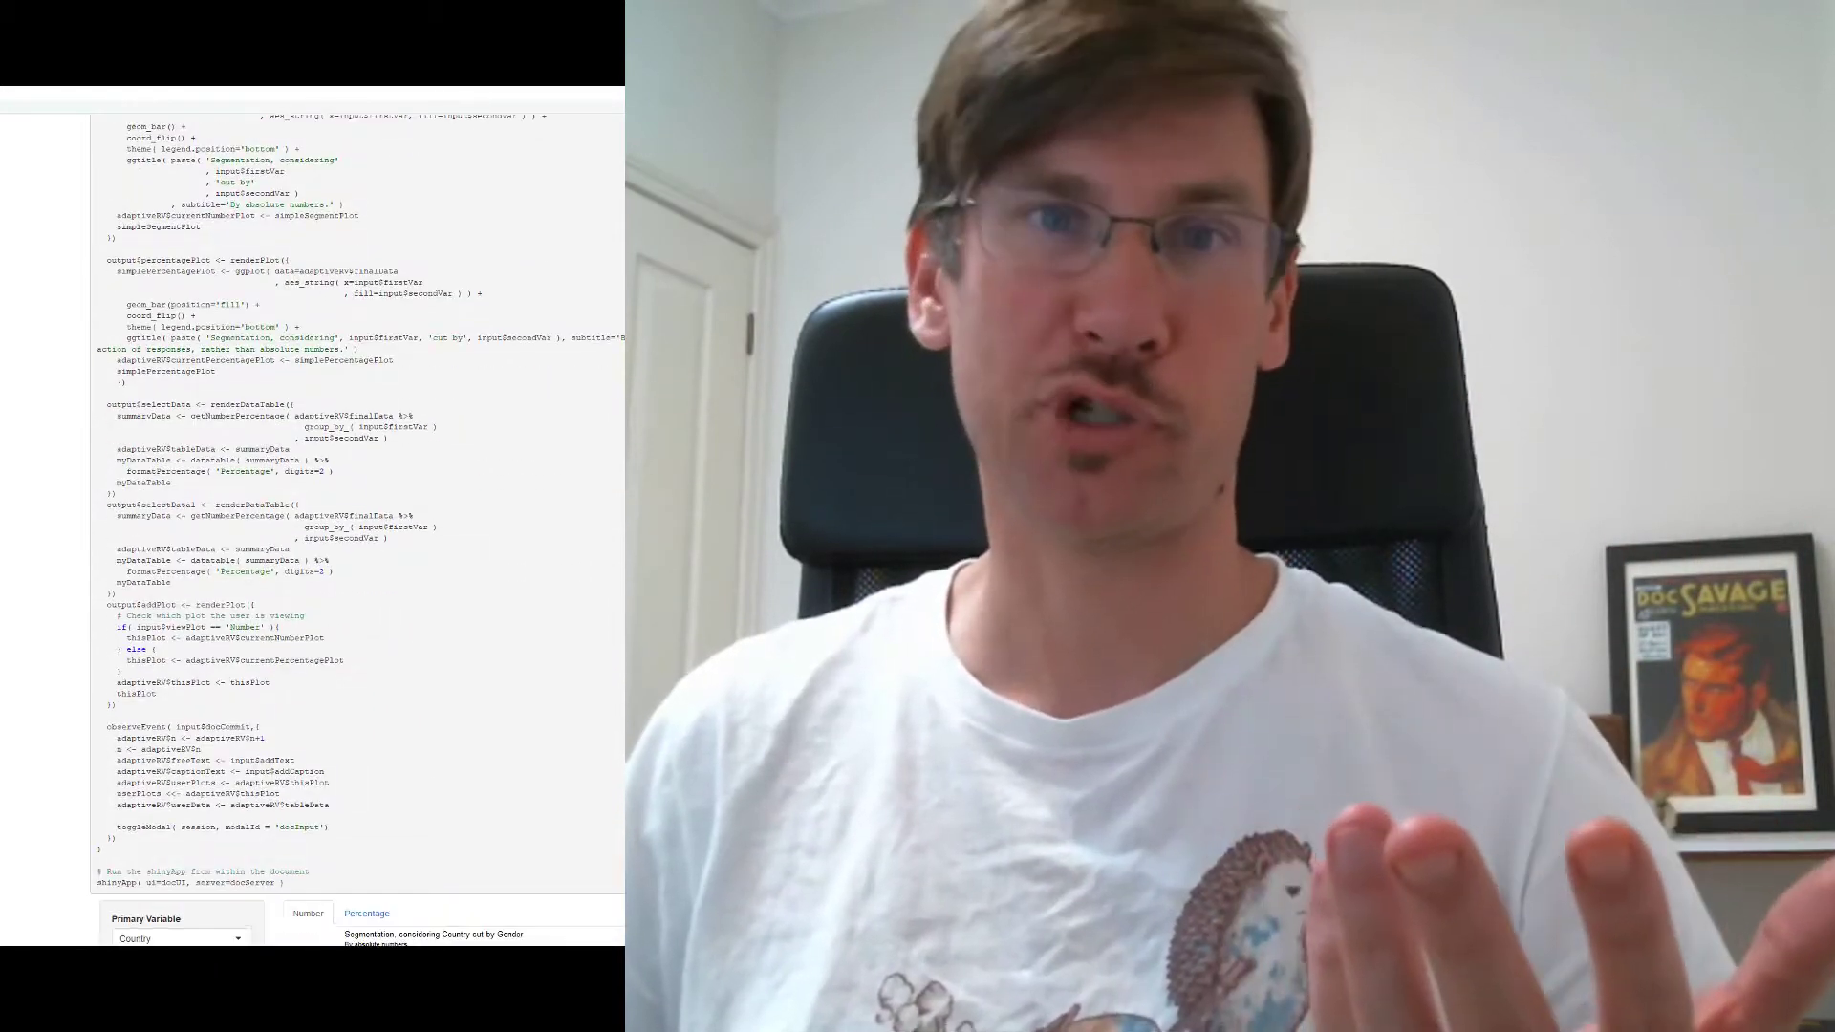
pyautogui.scroll(-3)
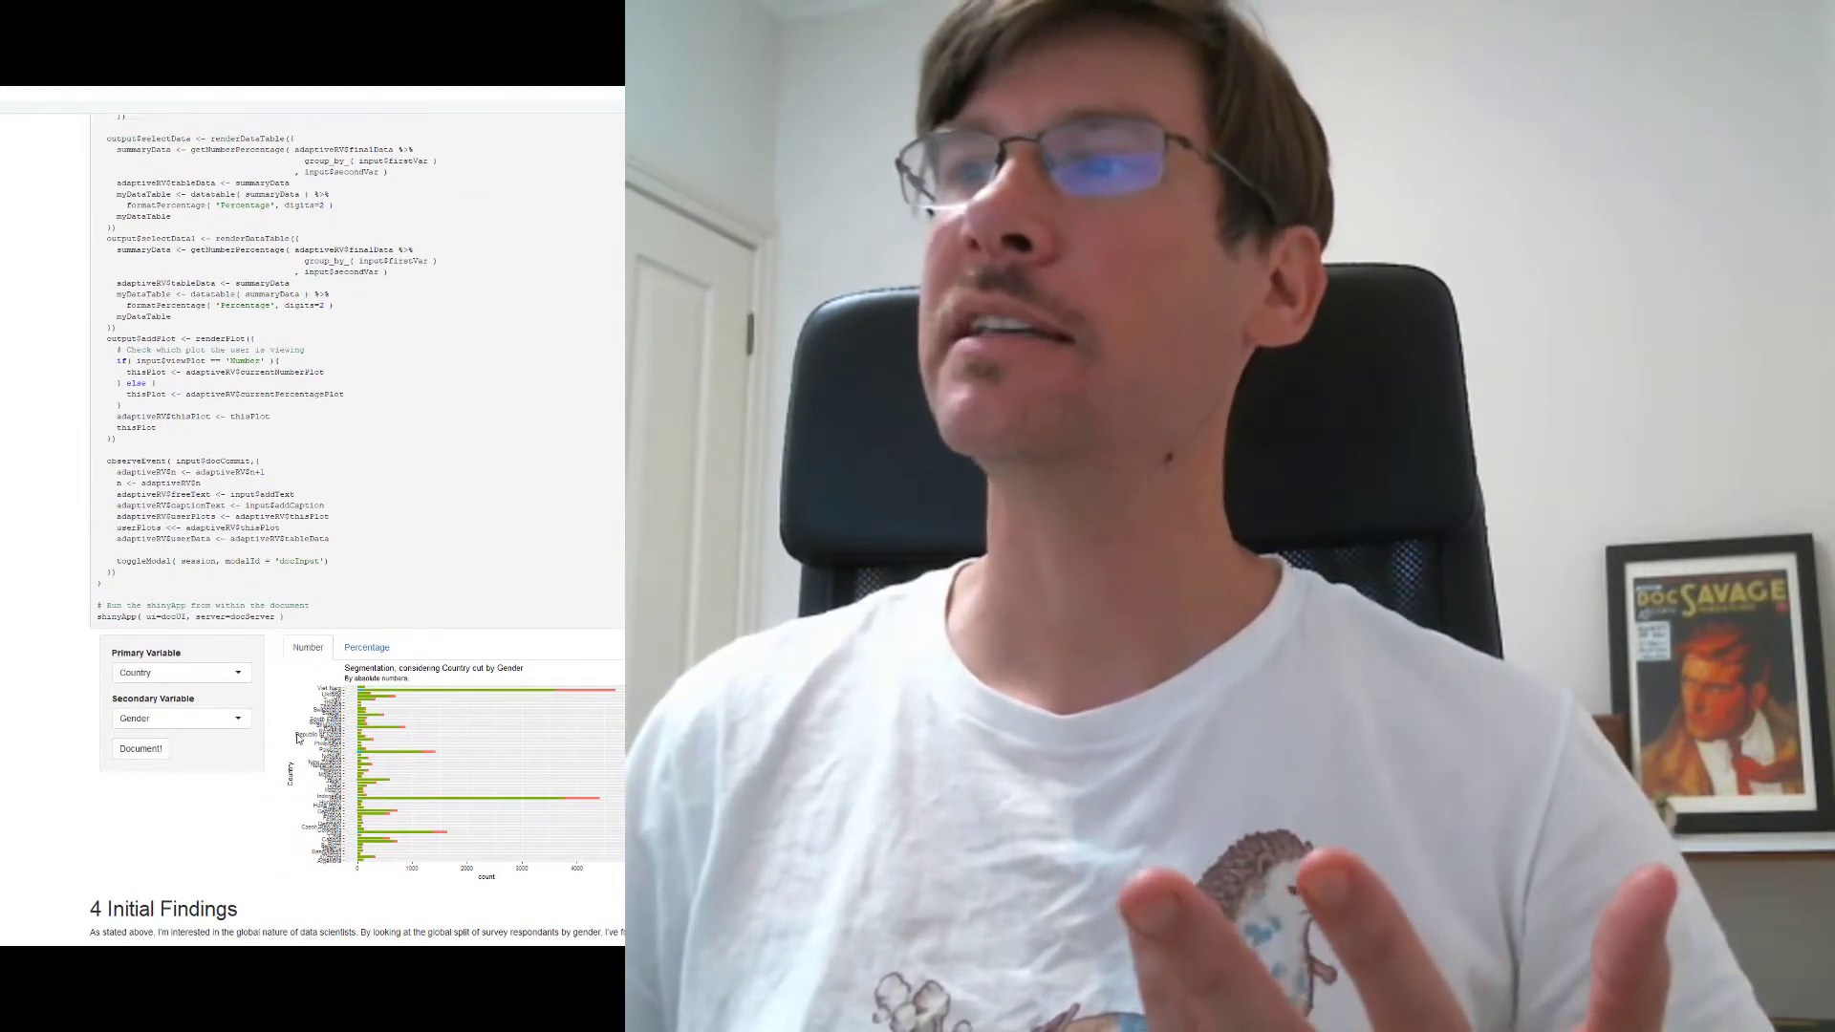
pyautogui.click(367, 648)
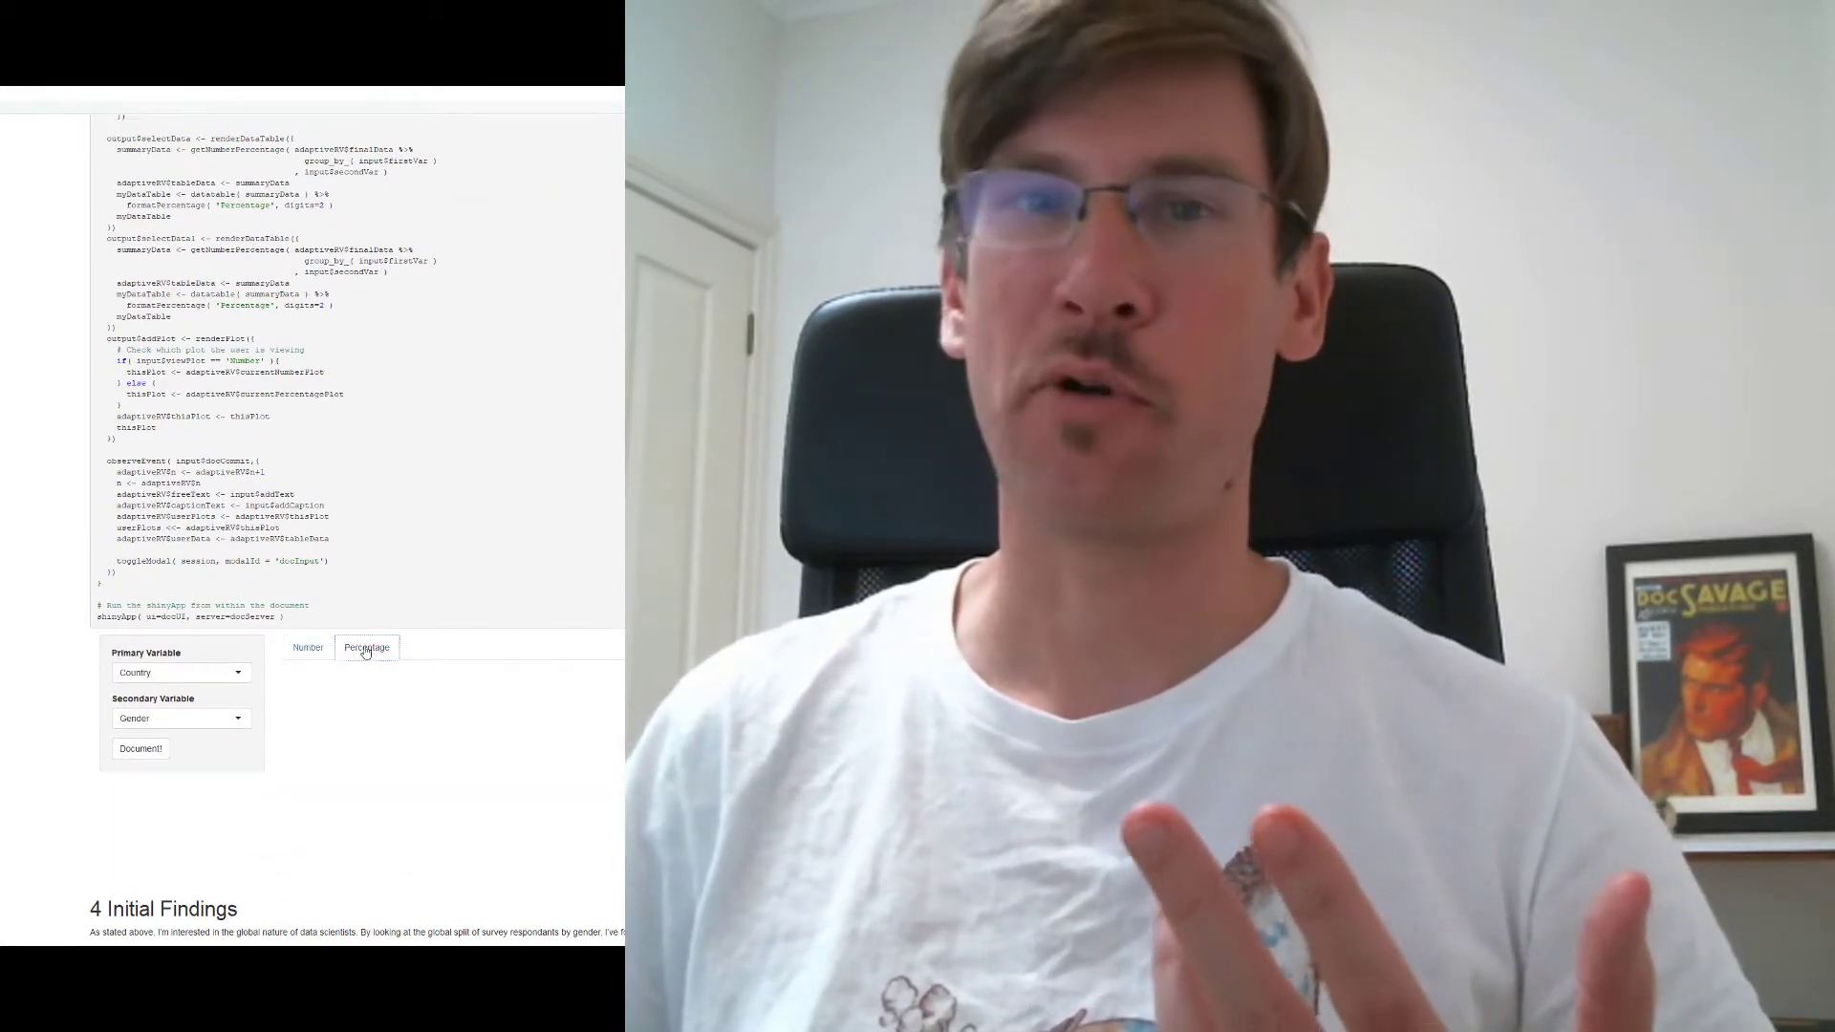
pyautogui.click(367, 648)
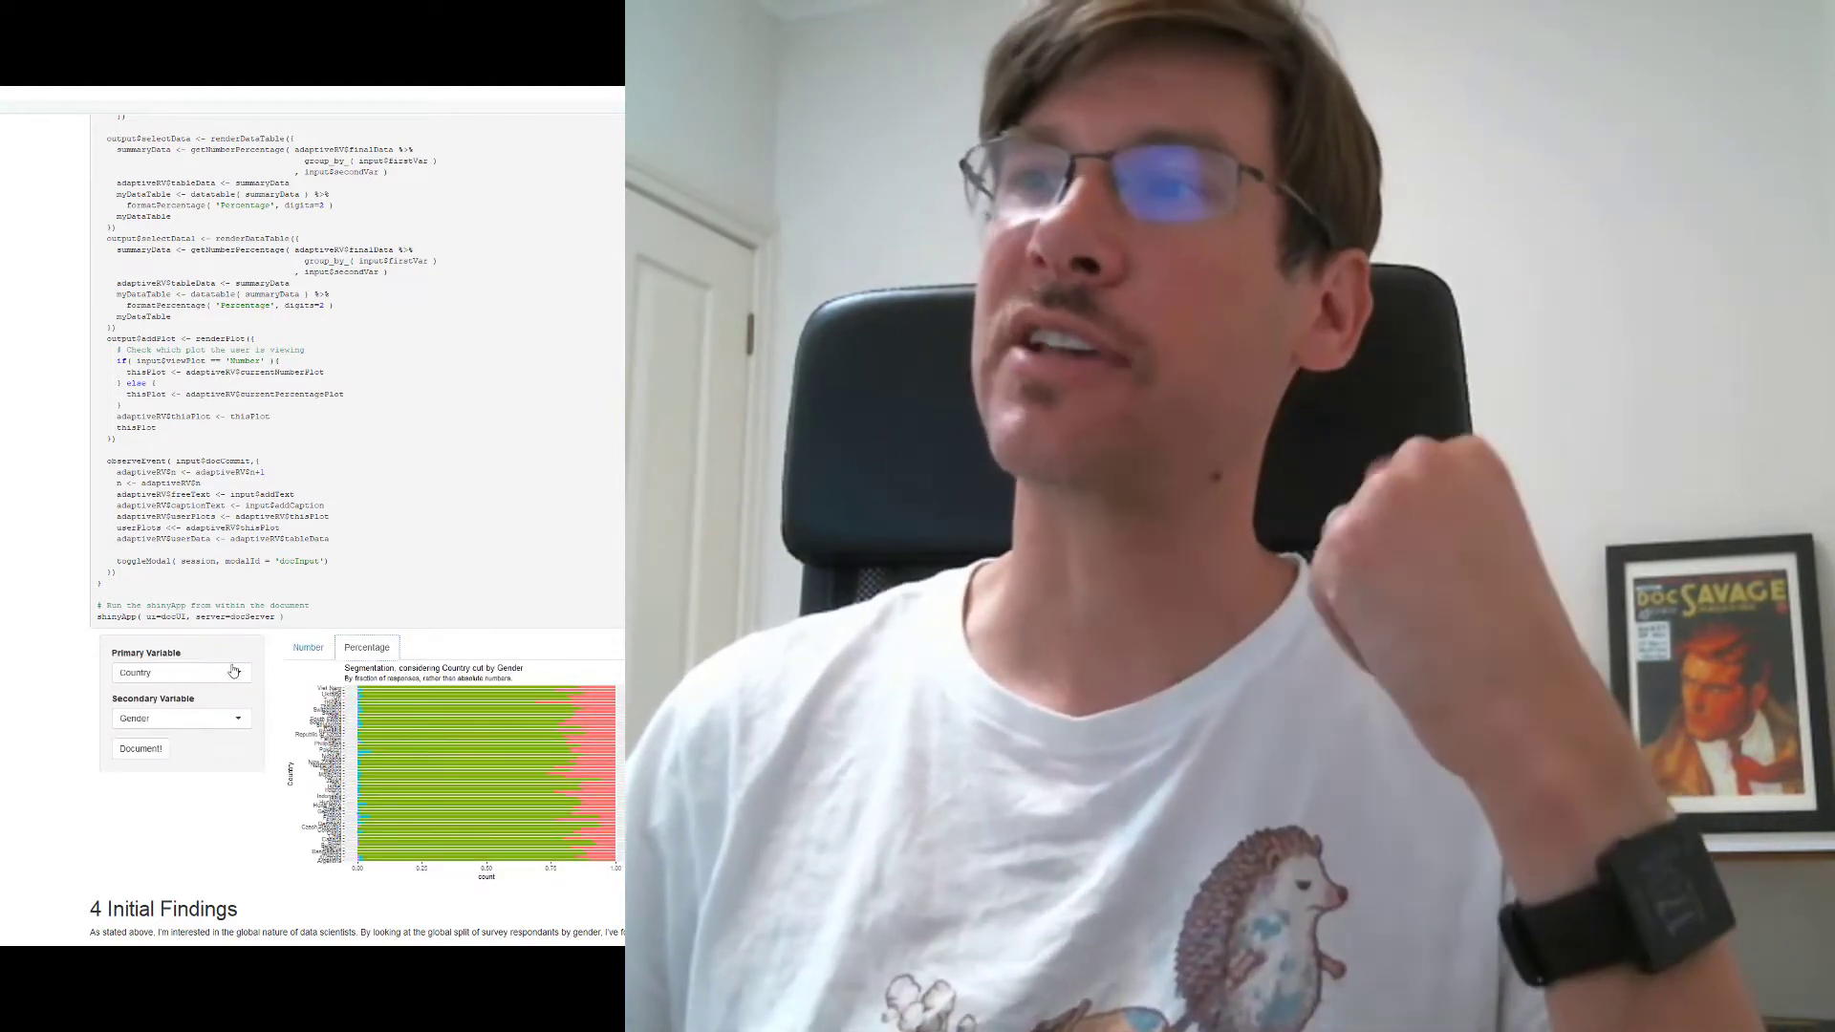
# Step: Set the Primary Variable to Age so the percentage plot shows age by gender
pyautogui.click(181, 671)
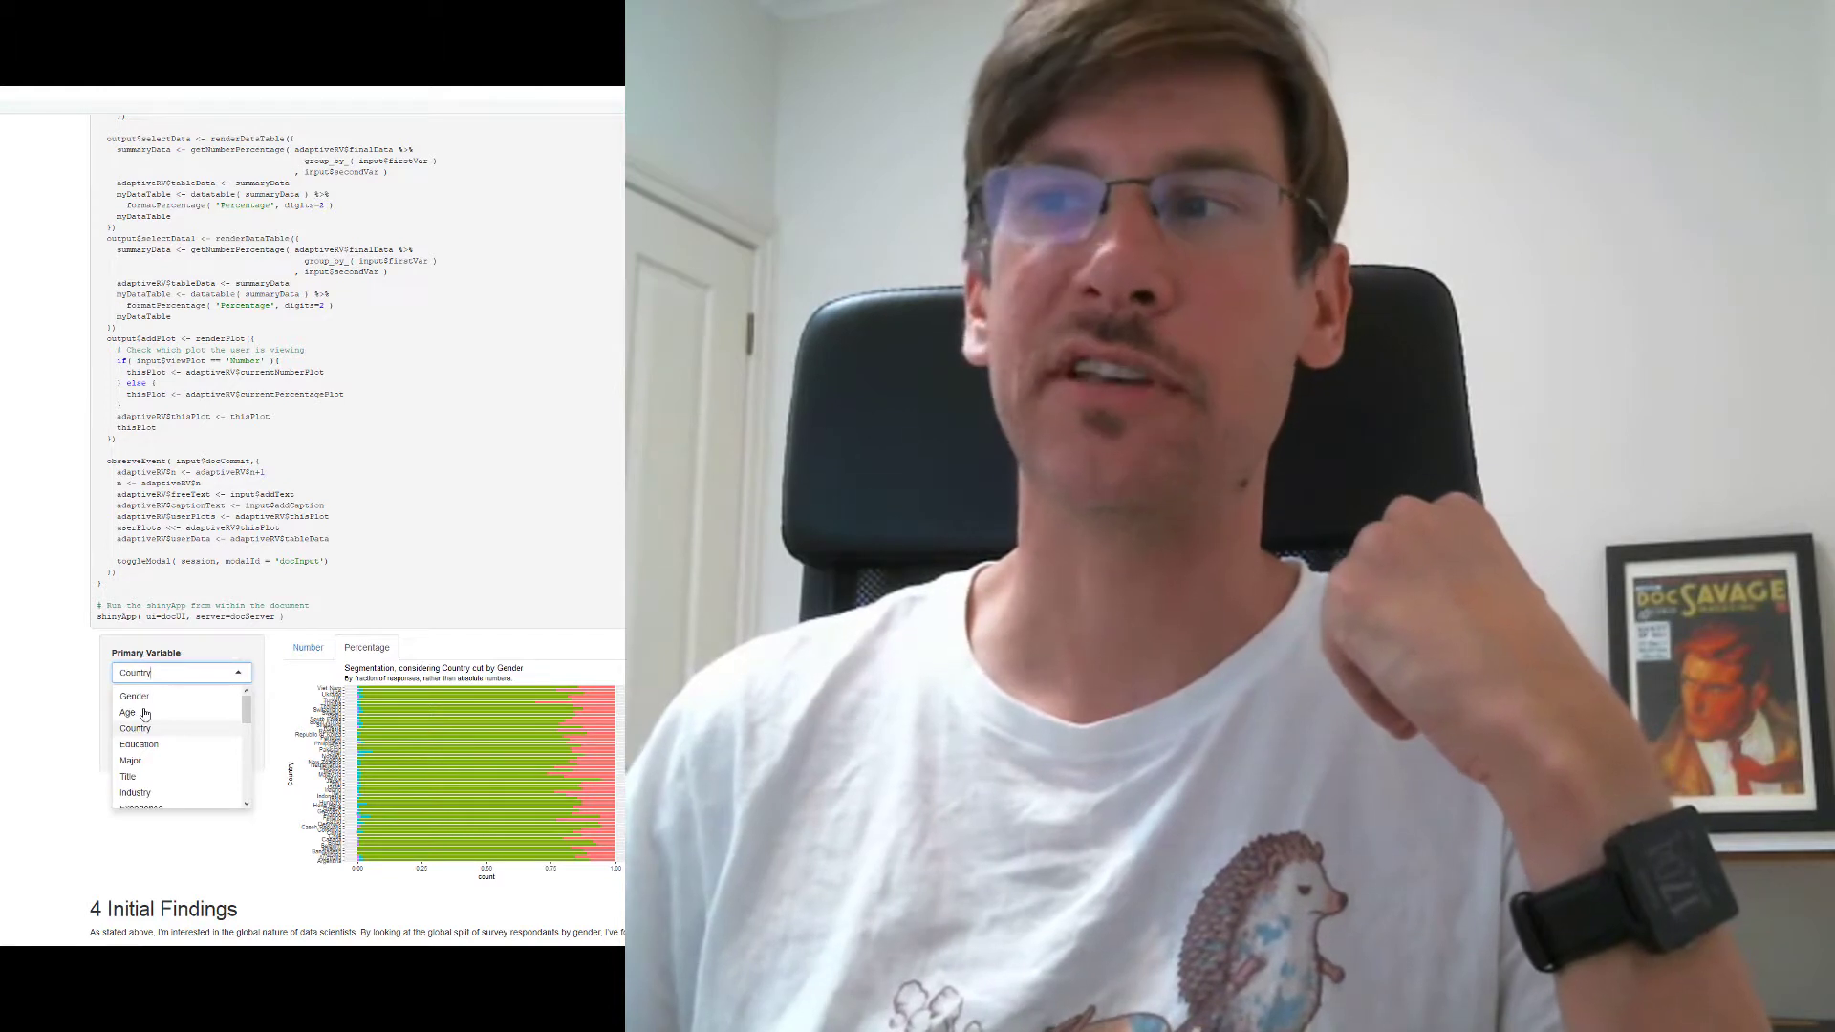
pyautogui.click(128, 711)
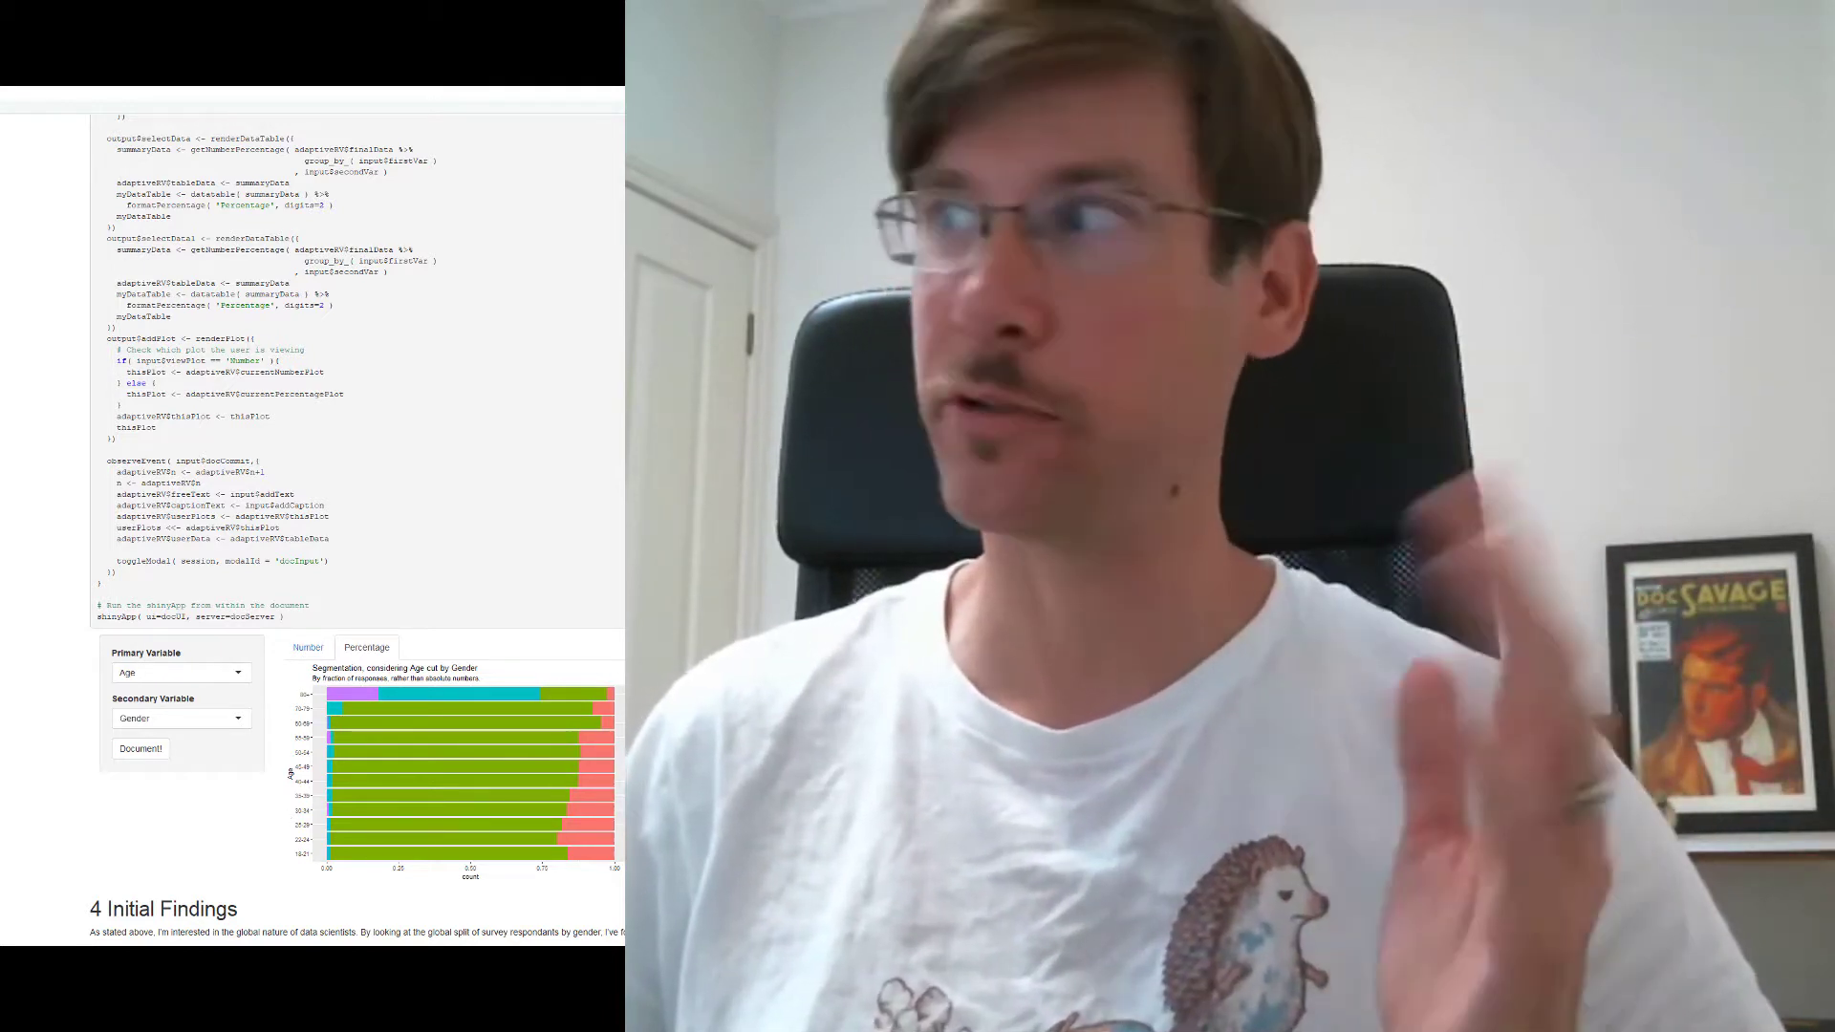
pyautogui.scroll(-3)
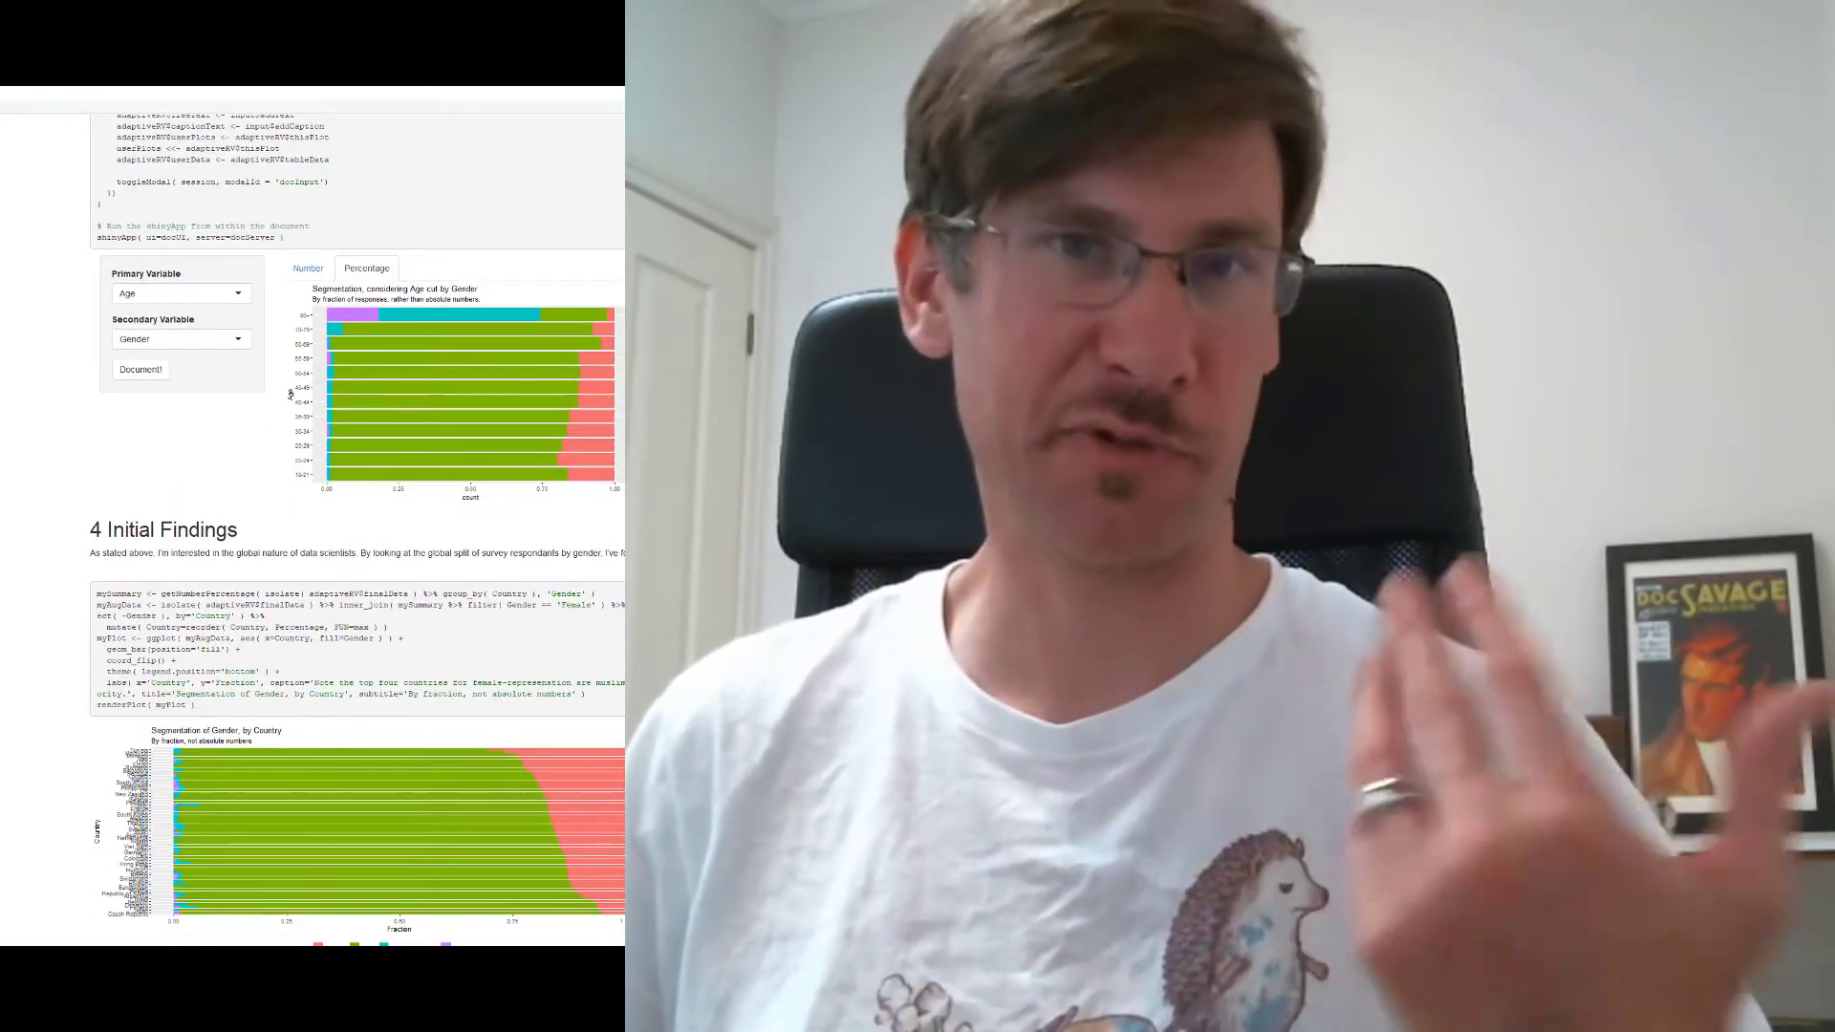
pyautogui.scroll(-3)
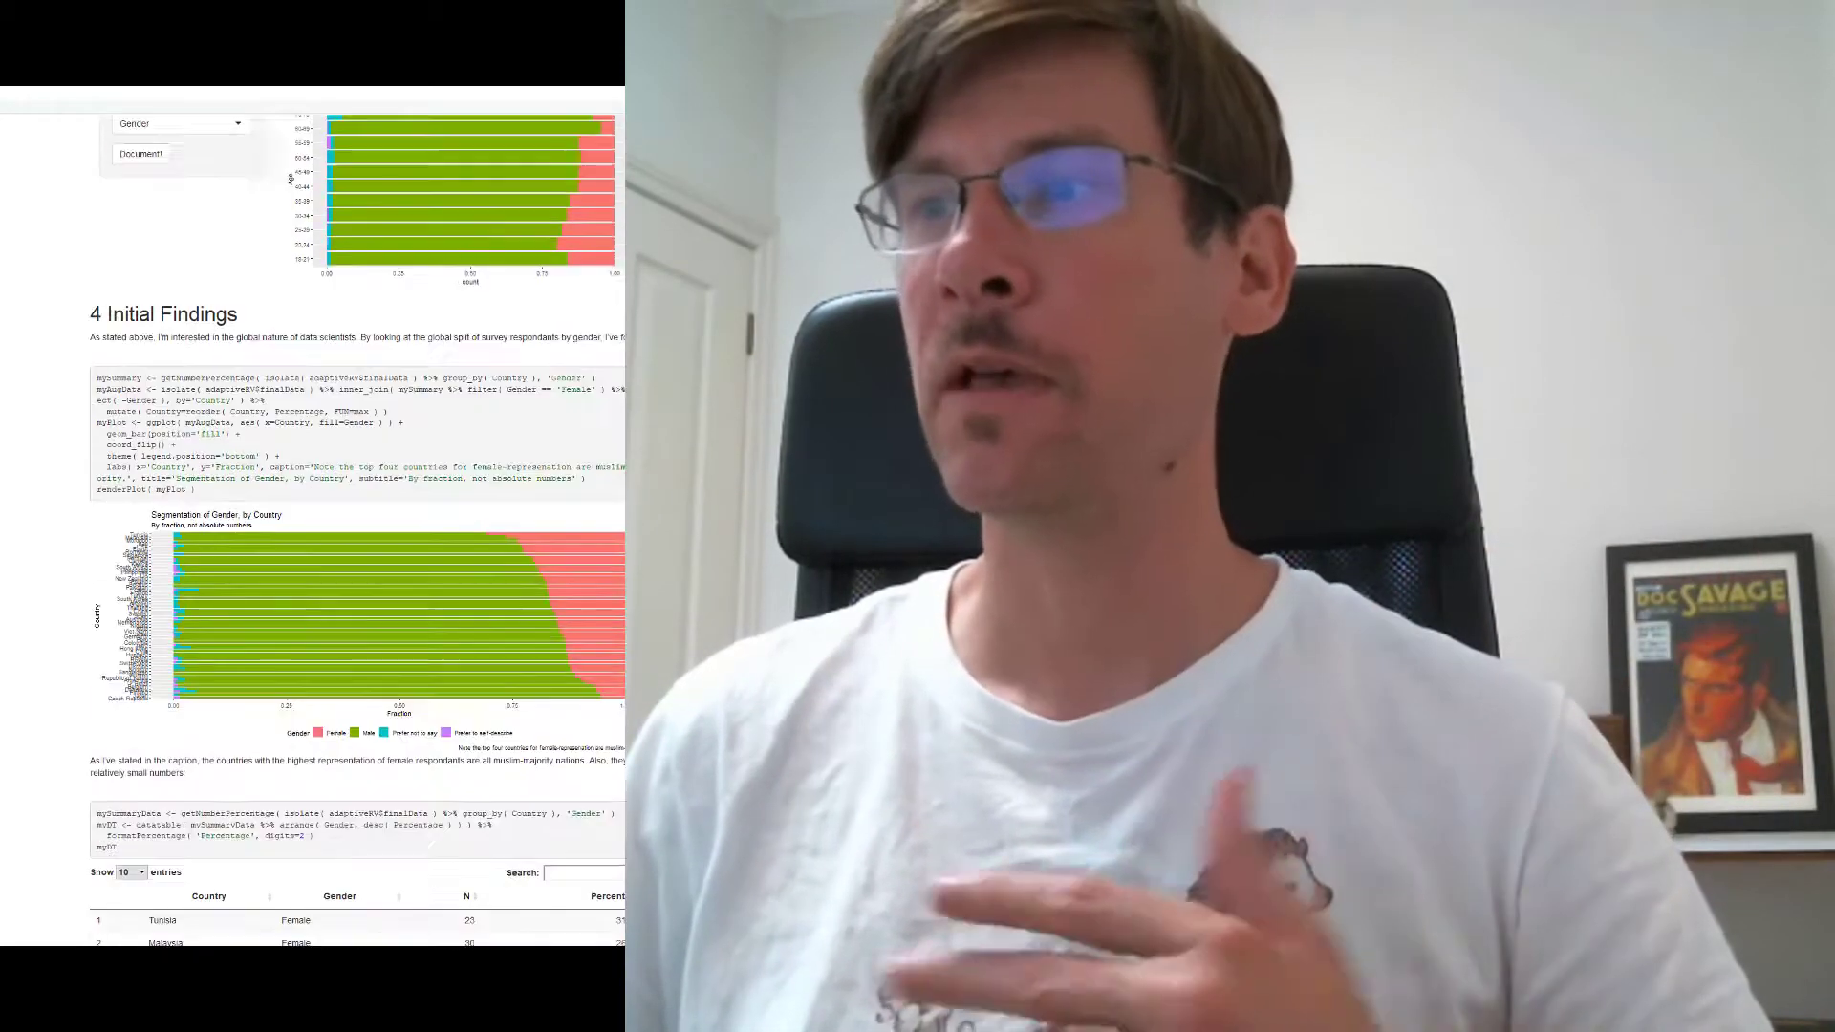
pyautogui.scroll(-3)
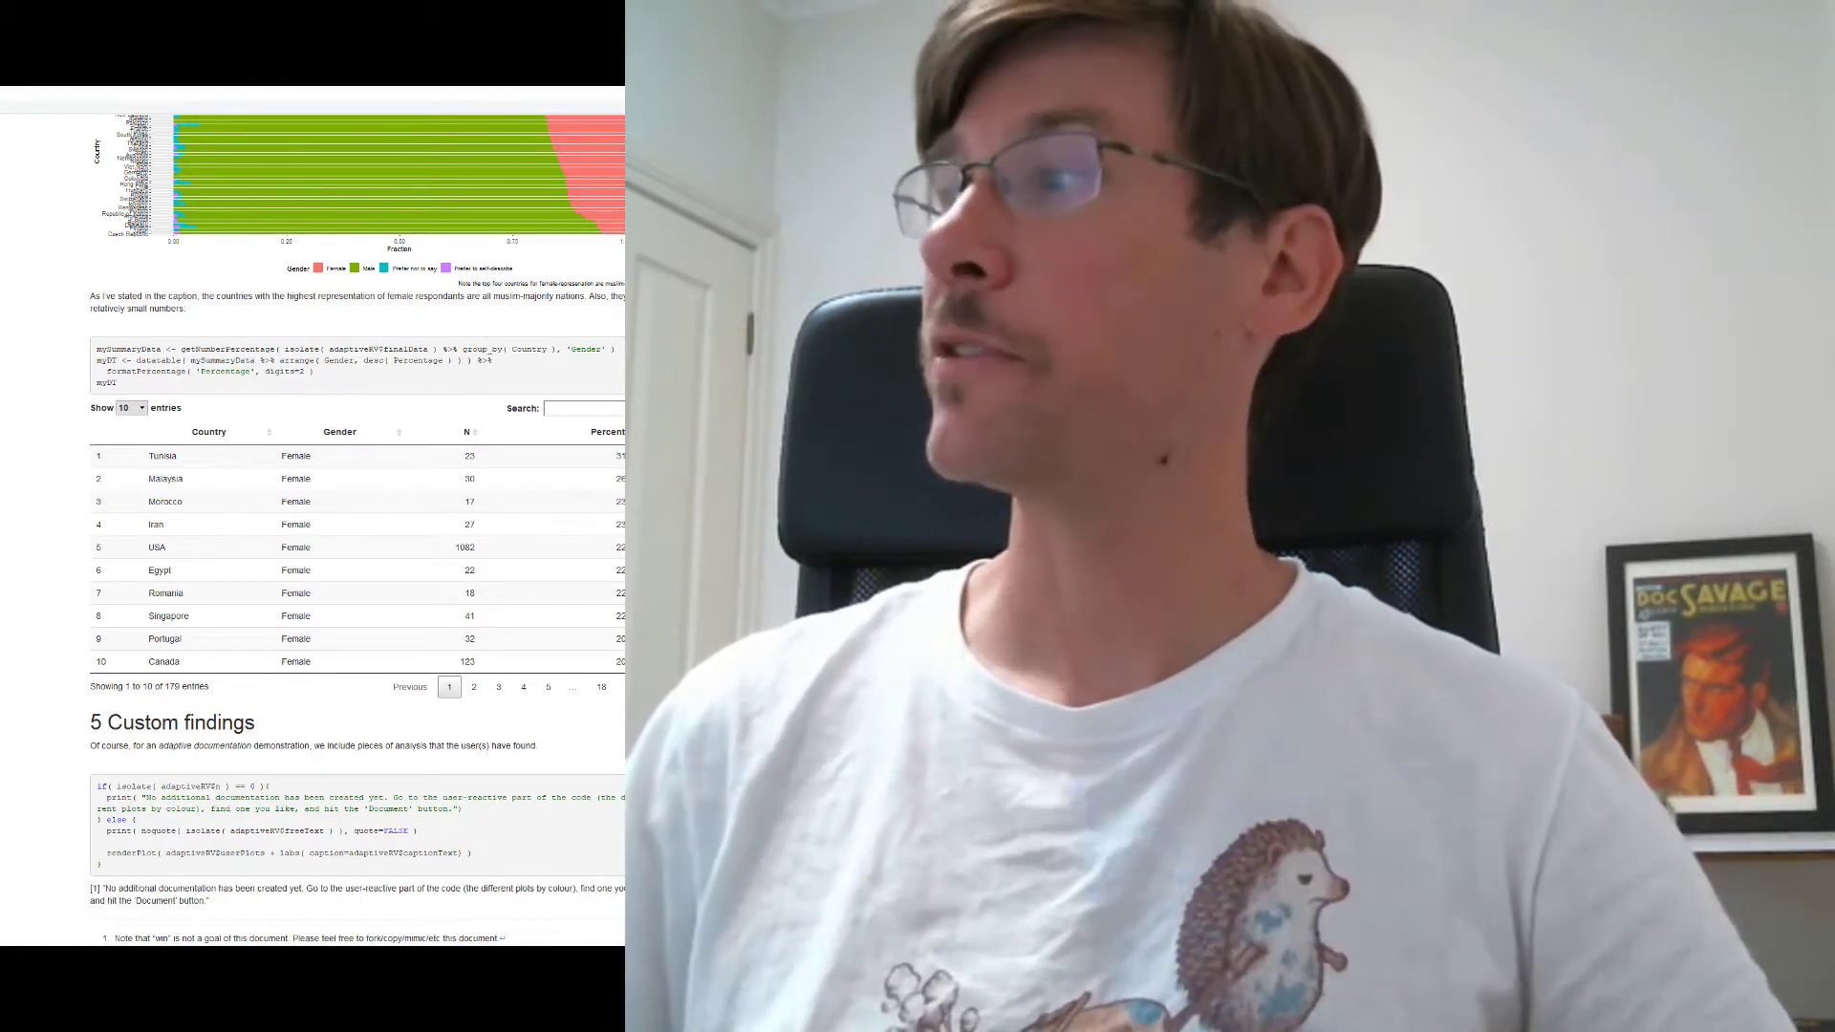
pyautogui.scroll(3)
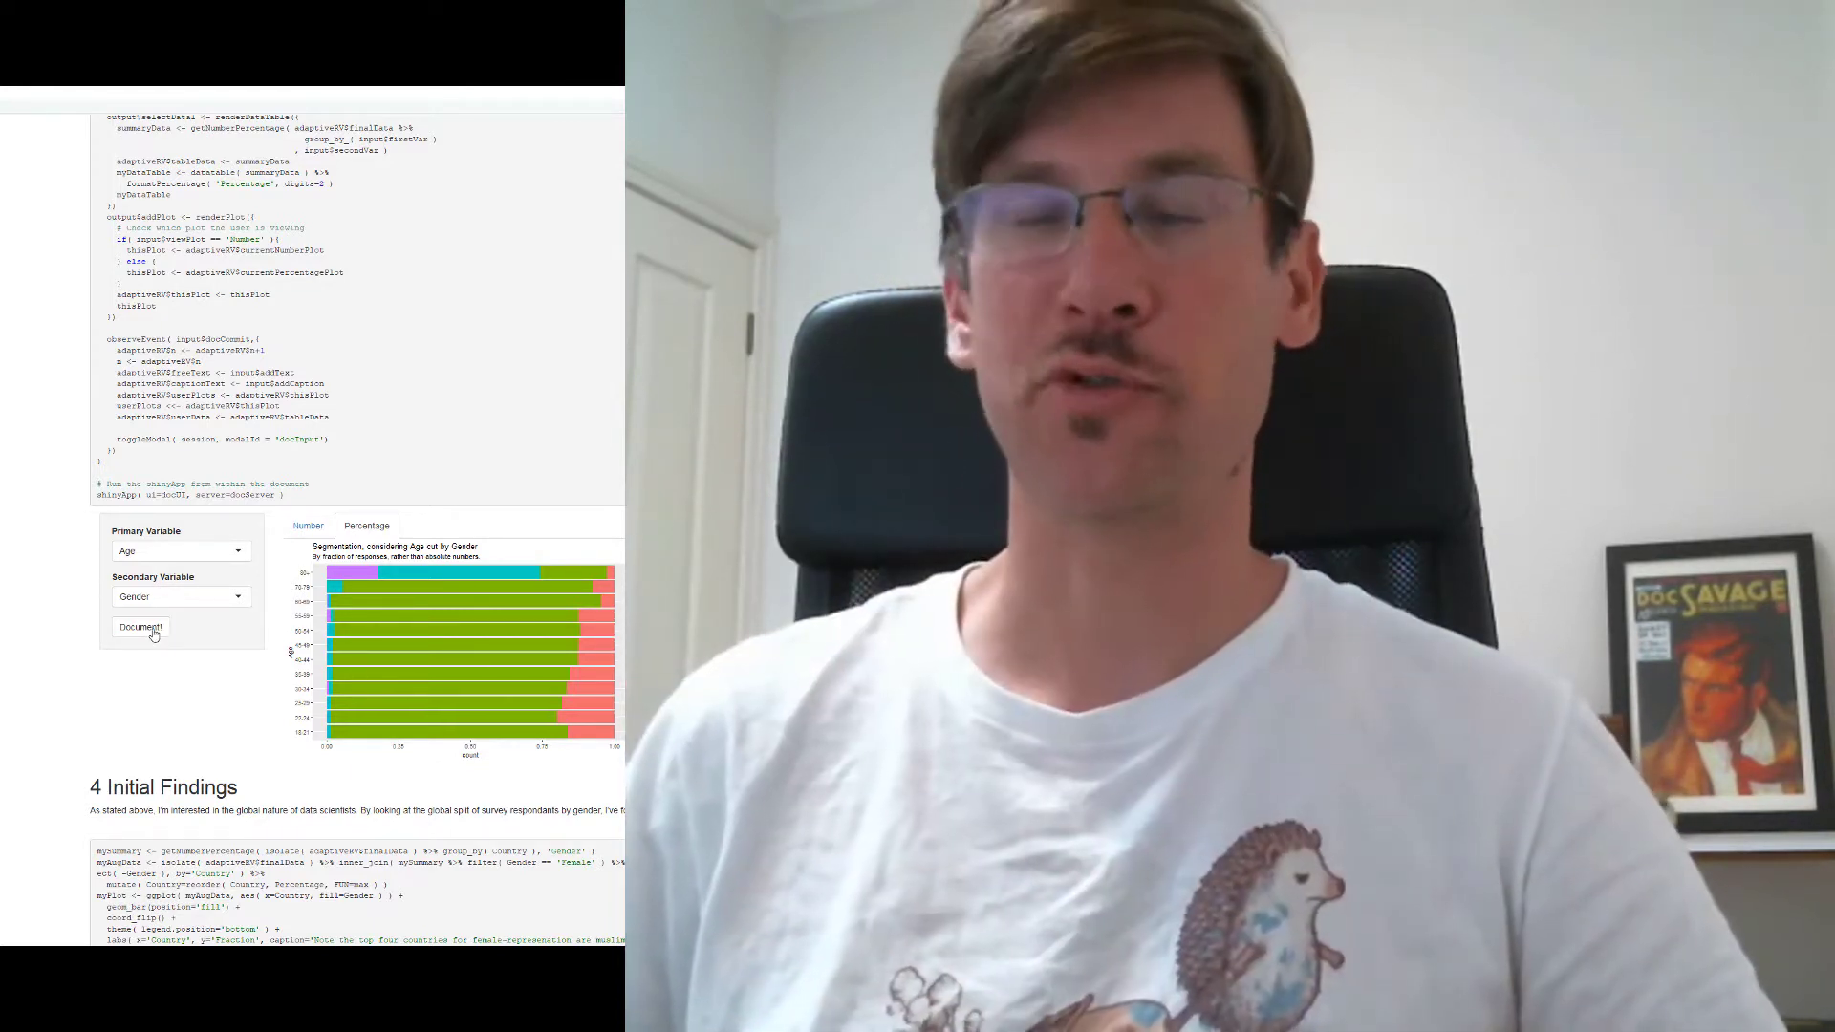
# Step: Document the age-by-gender plot with text and a caption noting females peak at ages 22–24
pyautogui.click(140, 627)
pyautogui.write('The fraction of respondents reporting as female peaks in the 20-24 age range')
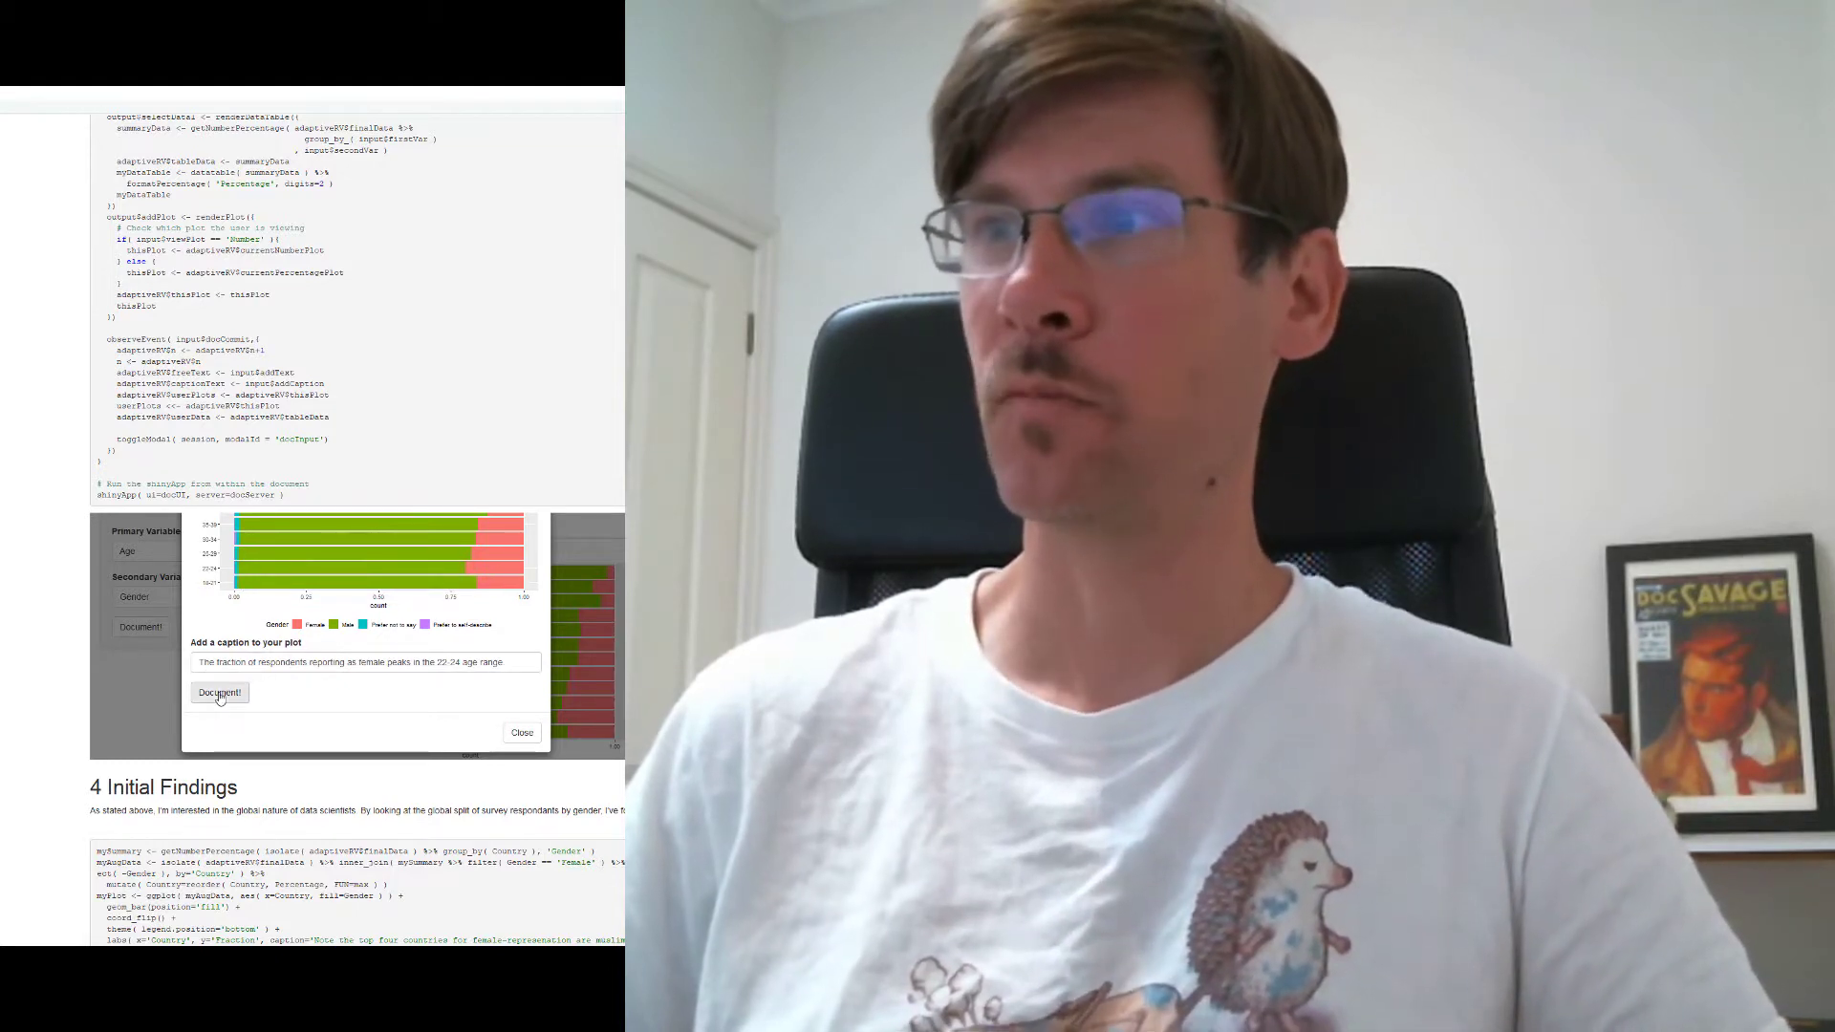
pyautogui.click(218, 692)
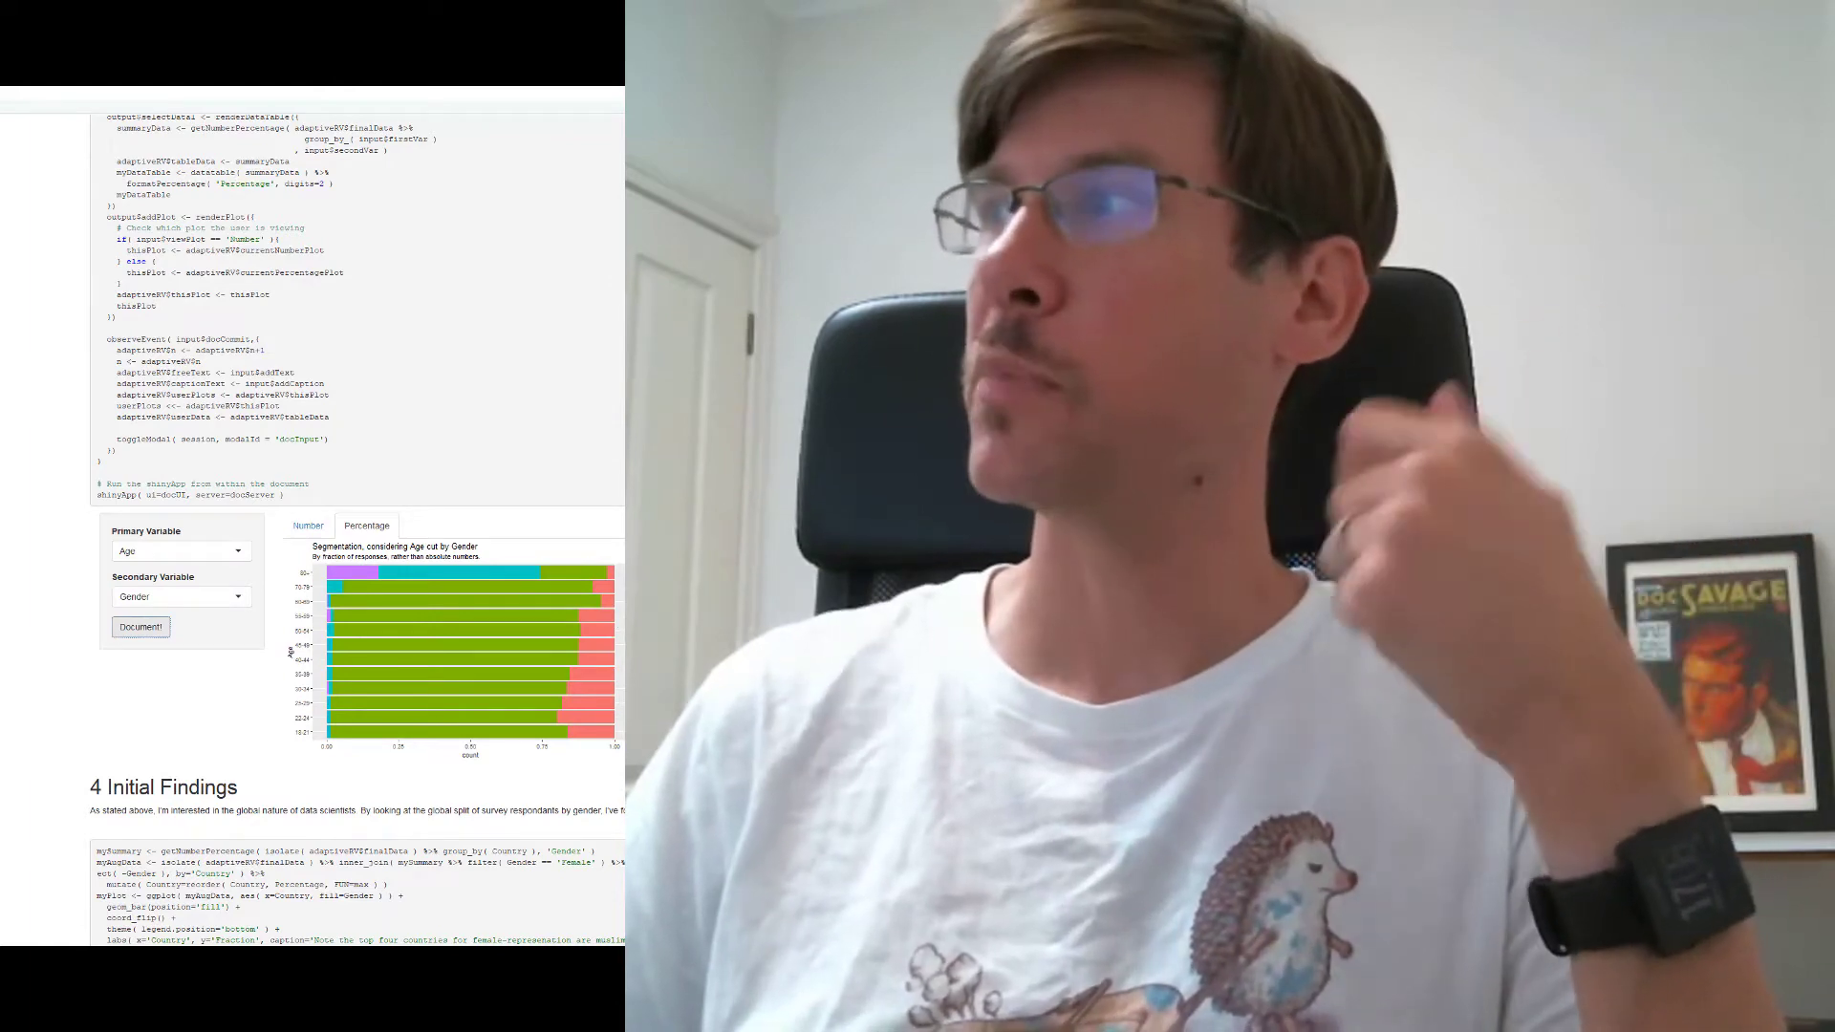
# Step: Review the documented age-by-gender plot, note and caption in section 5 Custom findings
pyautogui.scroll(-3)
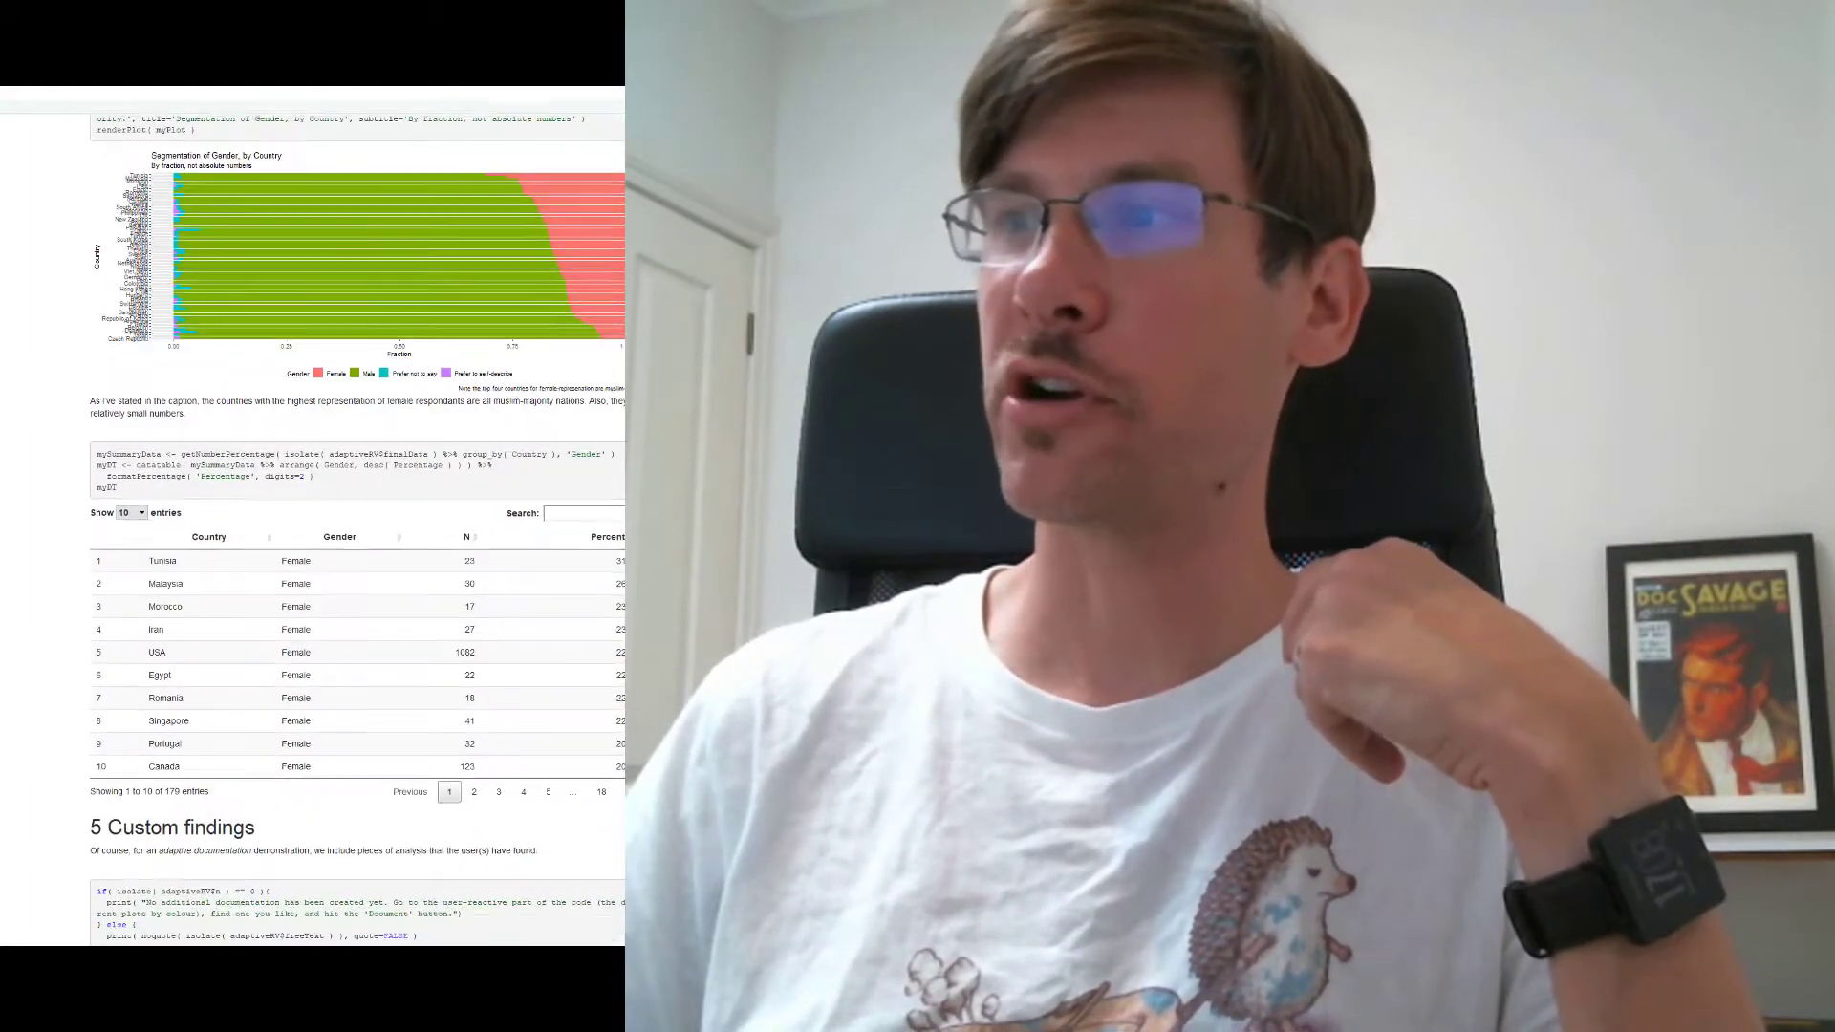
pyautogui.scroll(-3)
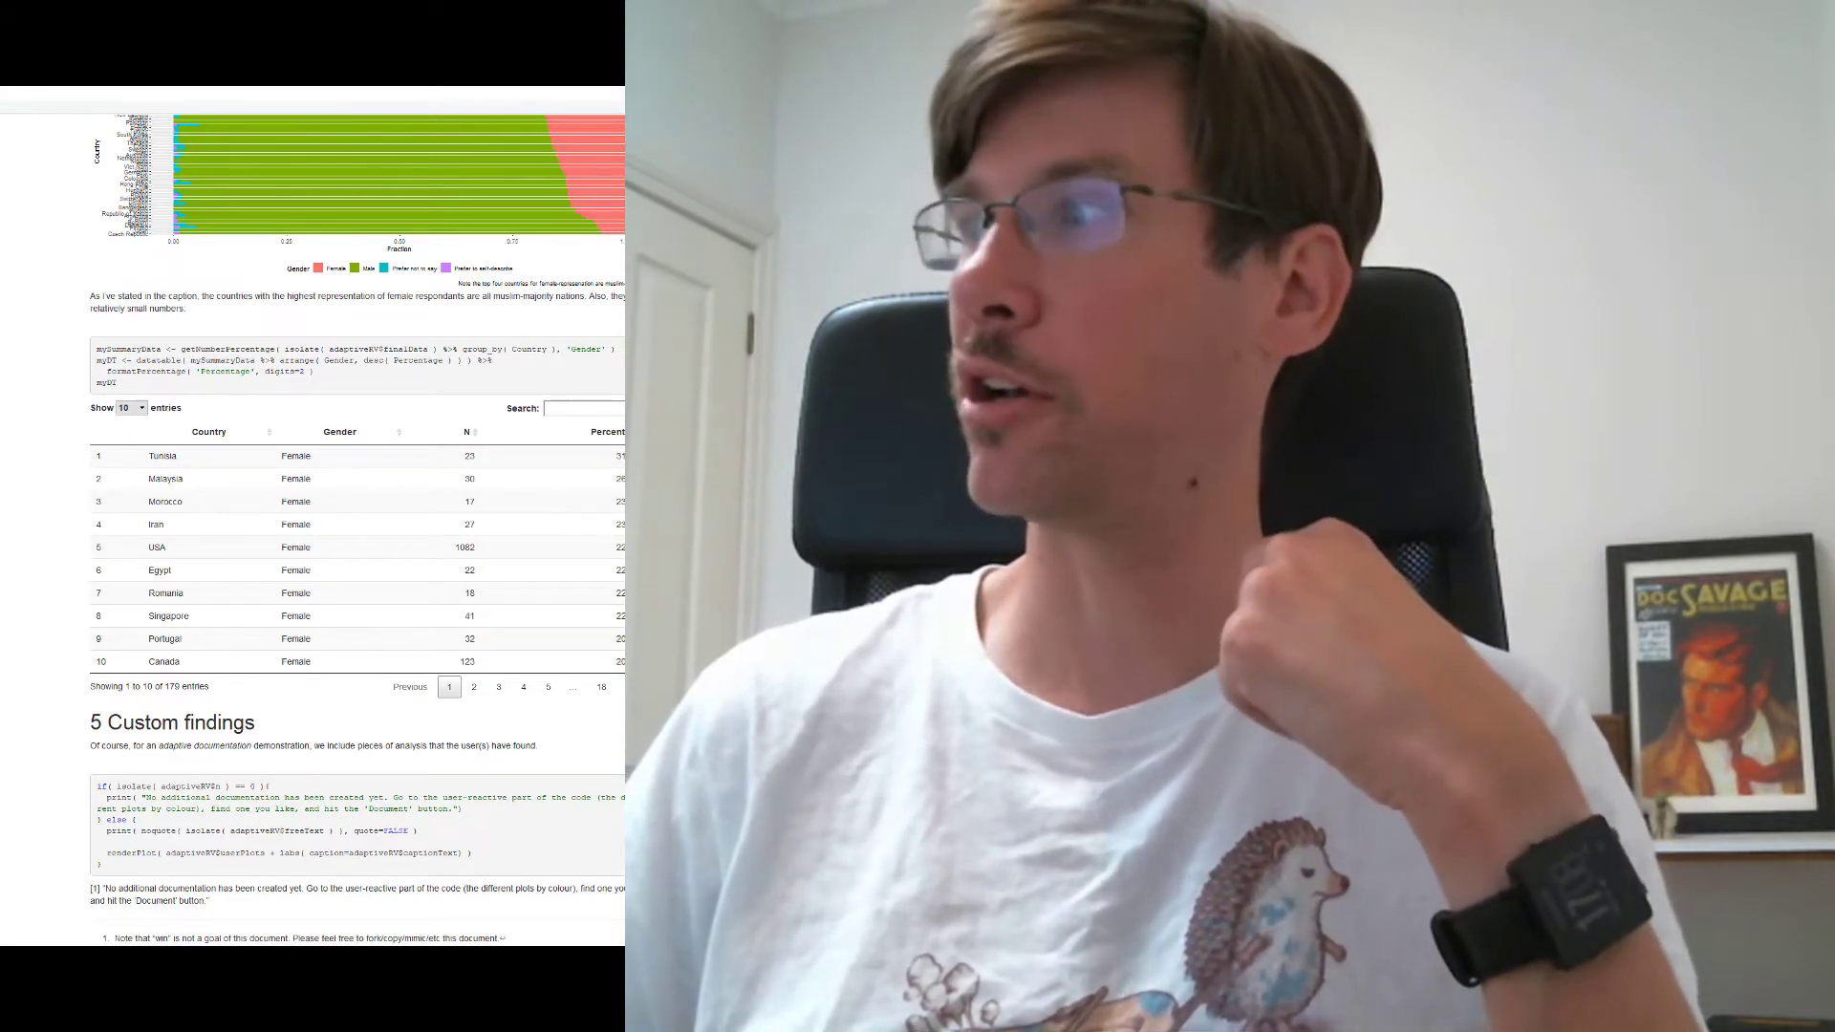
pyautogui.scroll(3)
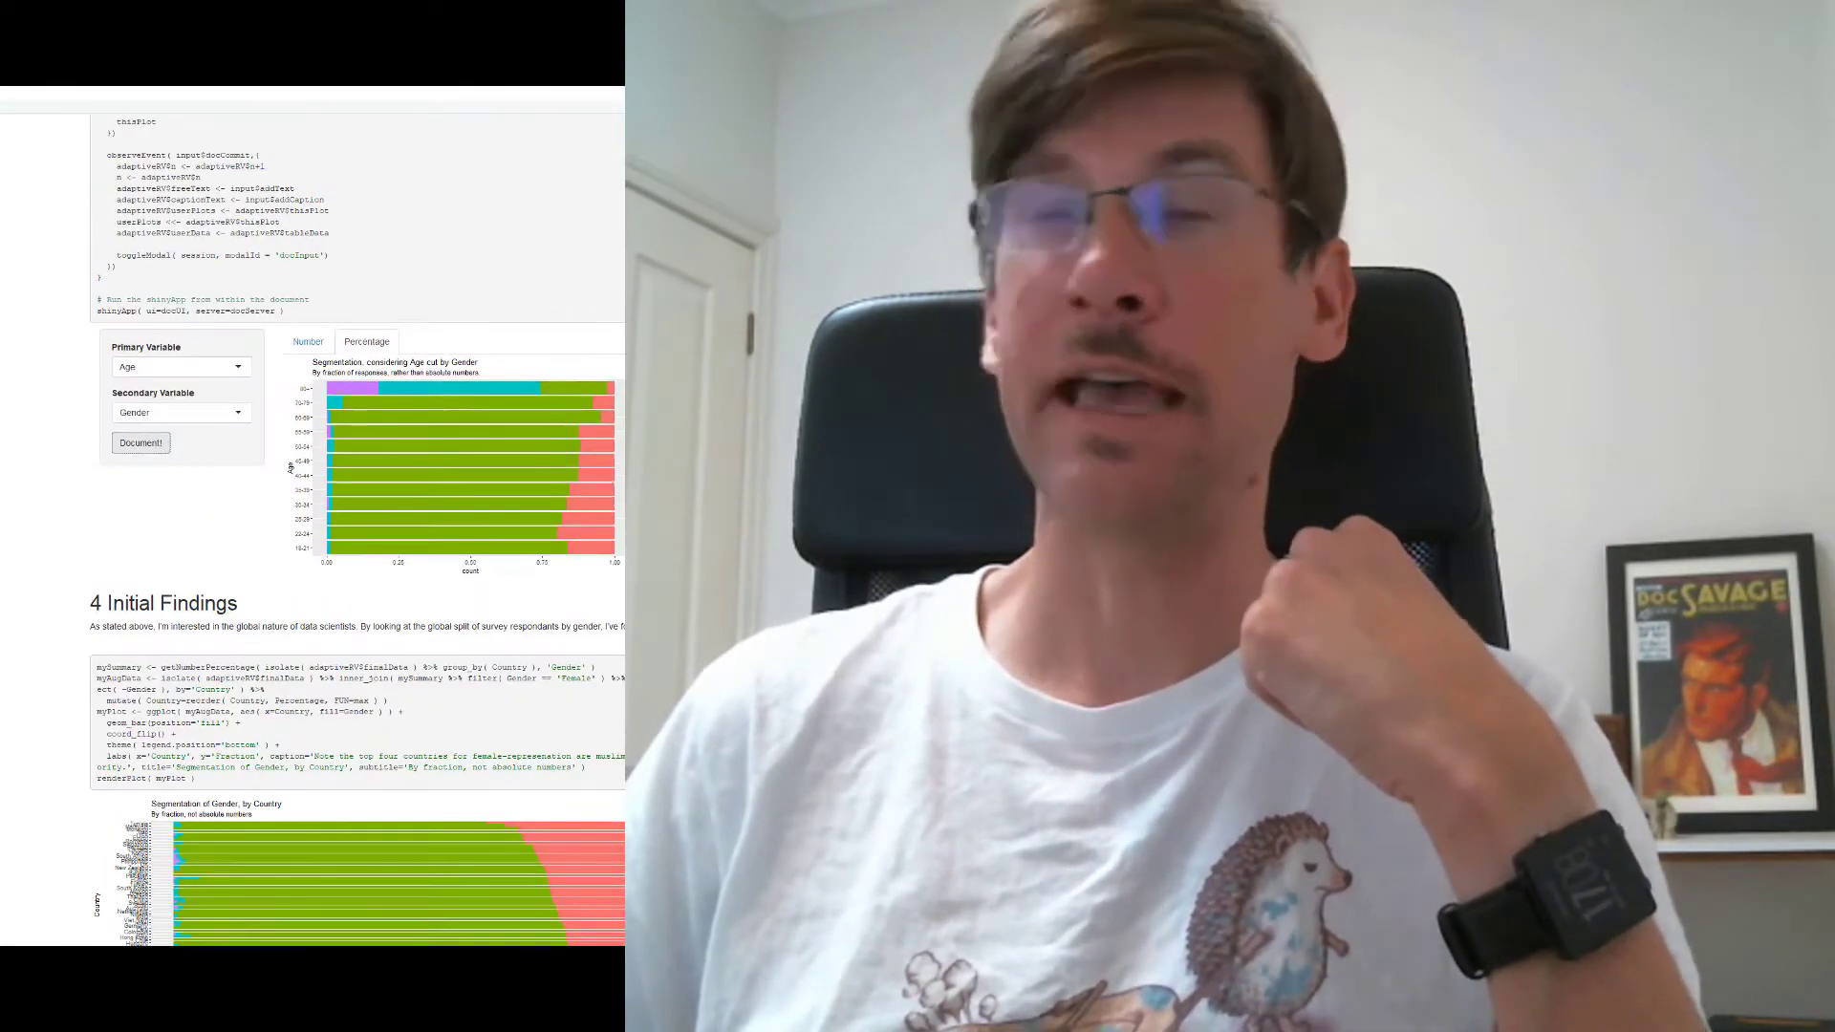
pyautogui.scroll(-3)
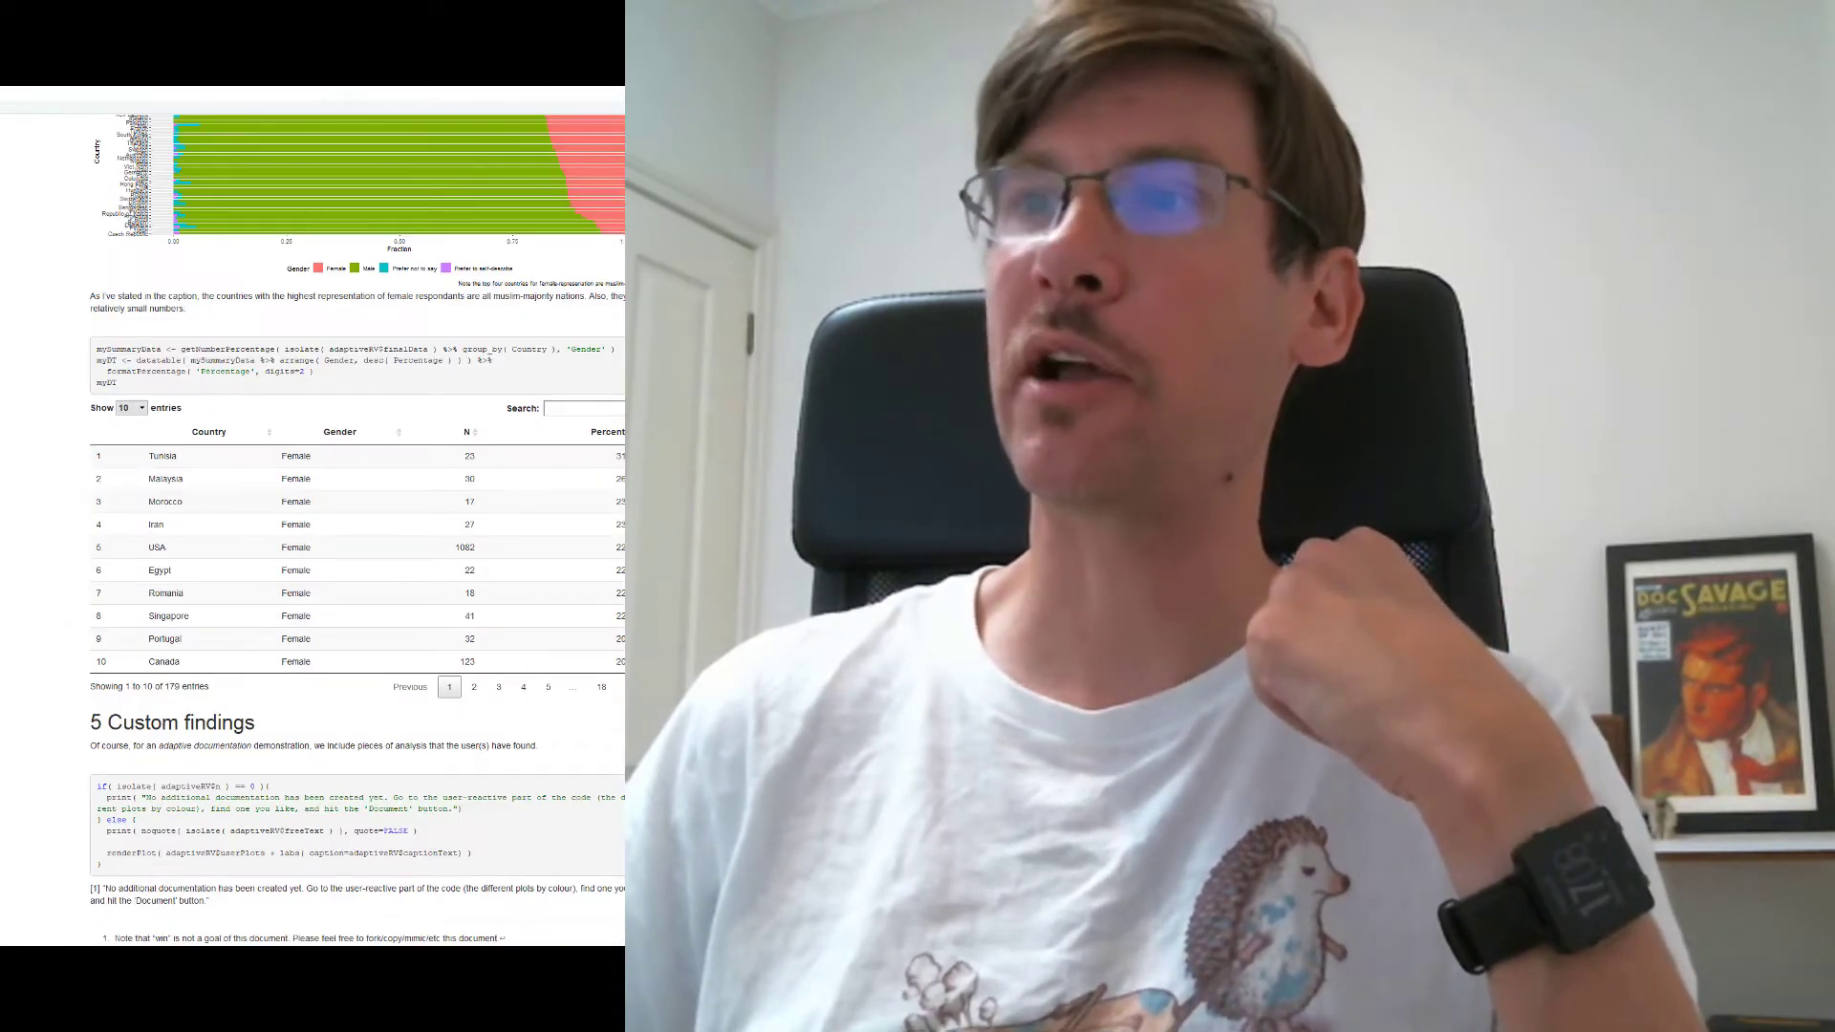
pyautogui.scroll(-3)
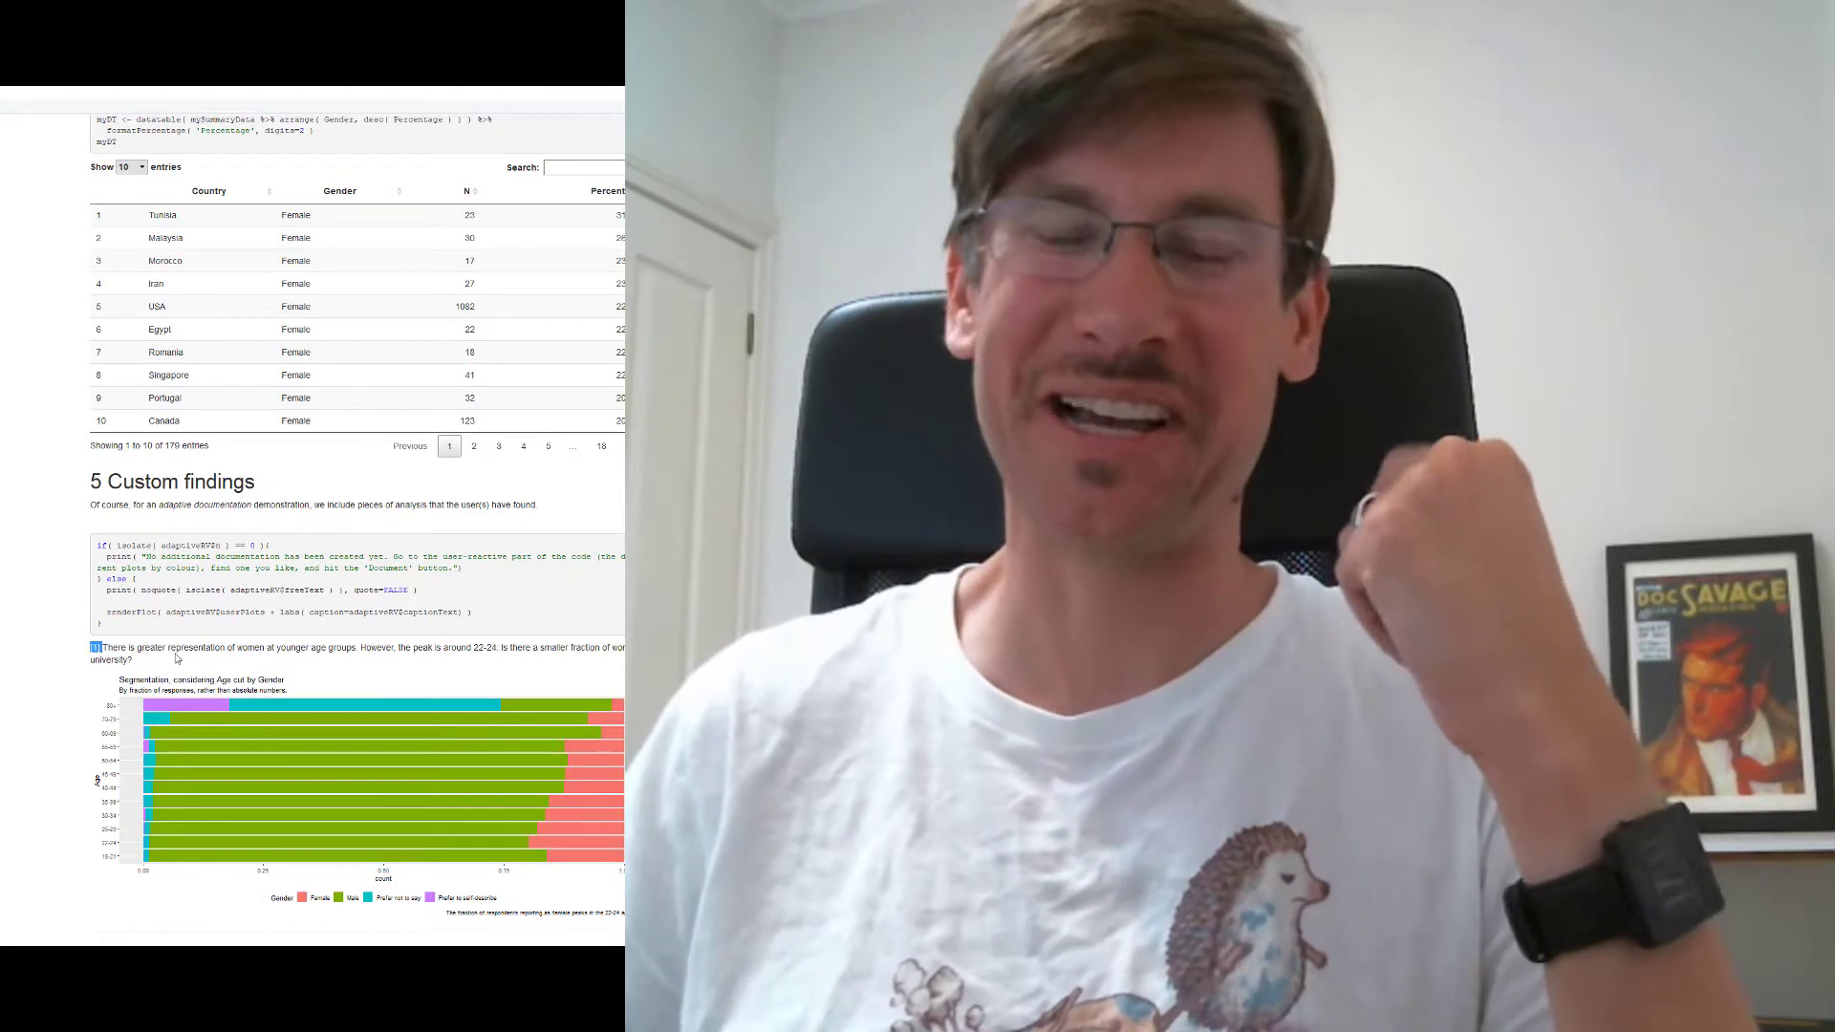
# Step: Scroll through the Kaggle kernel's Code tab showing the data-loading and cleaning R Markdown source
pyautogui.scroll(-3)
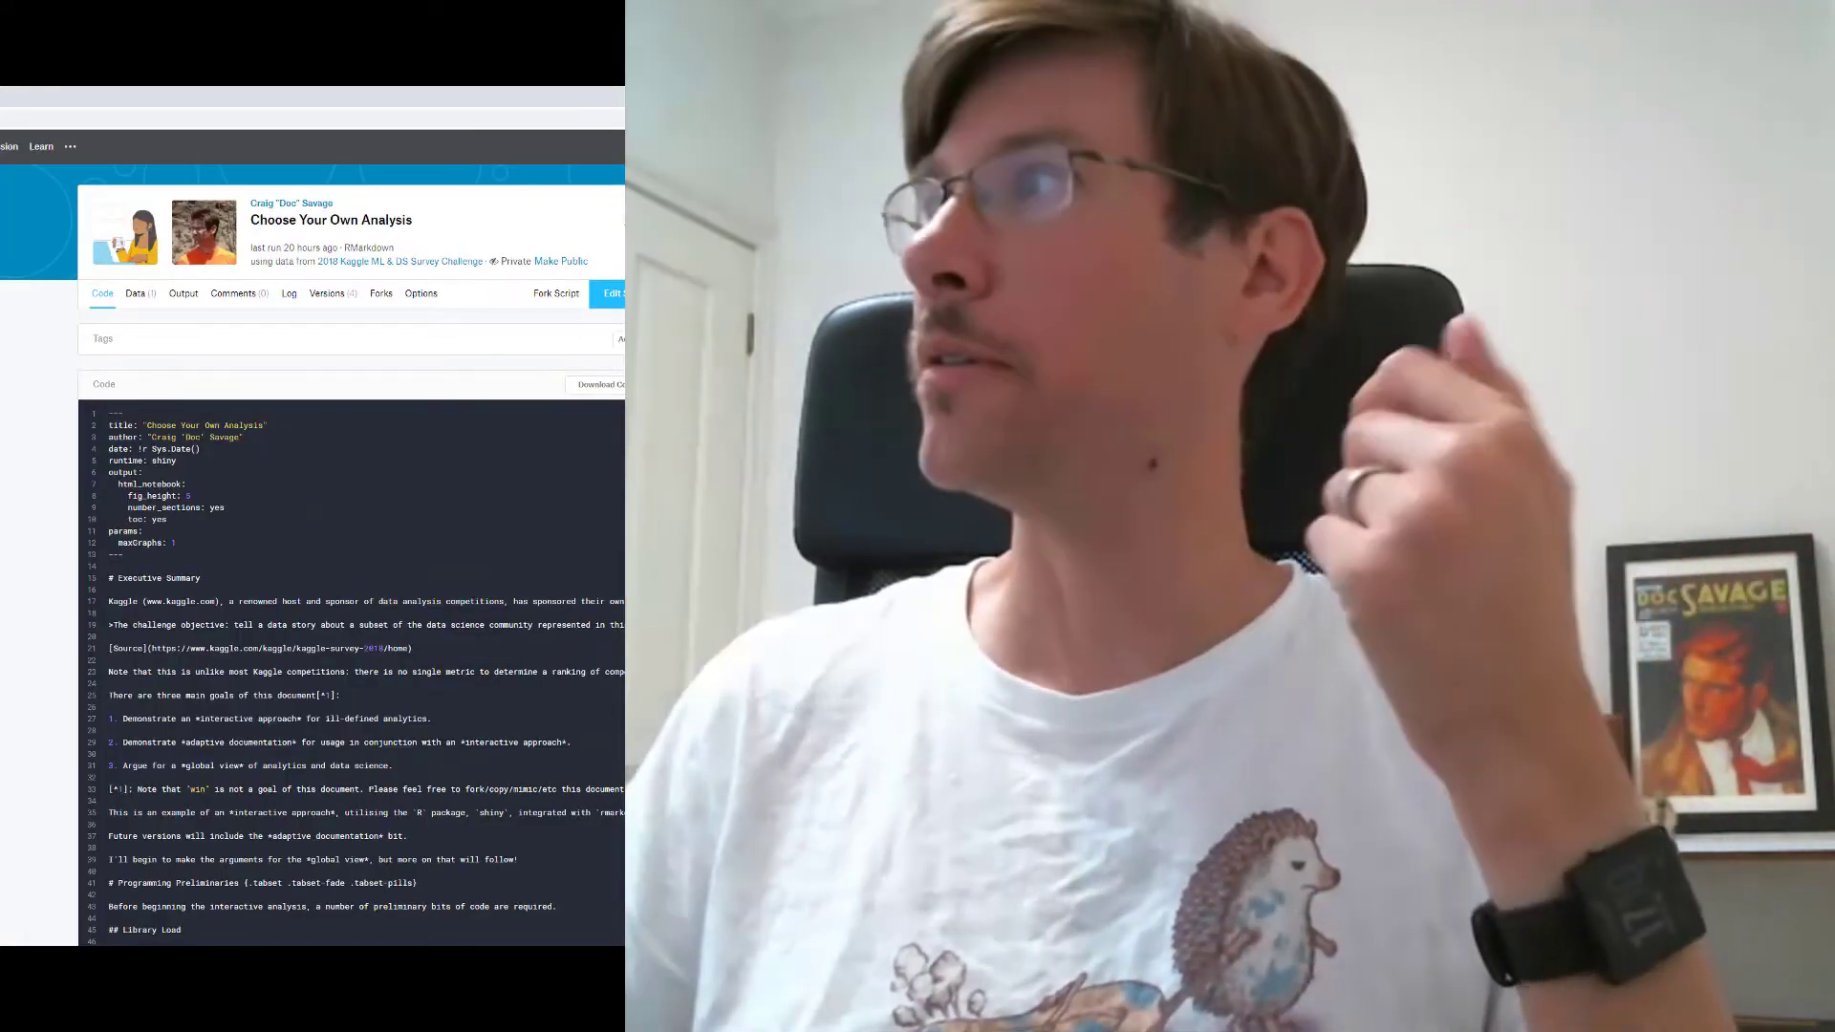
pyautogui.scroll(-3)
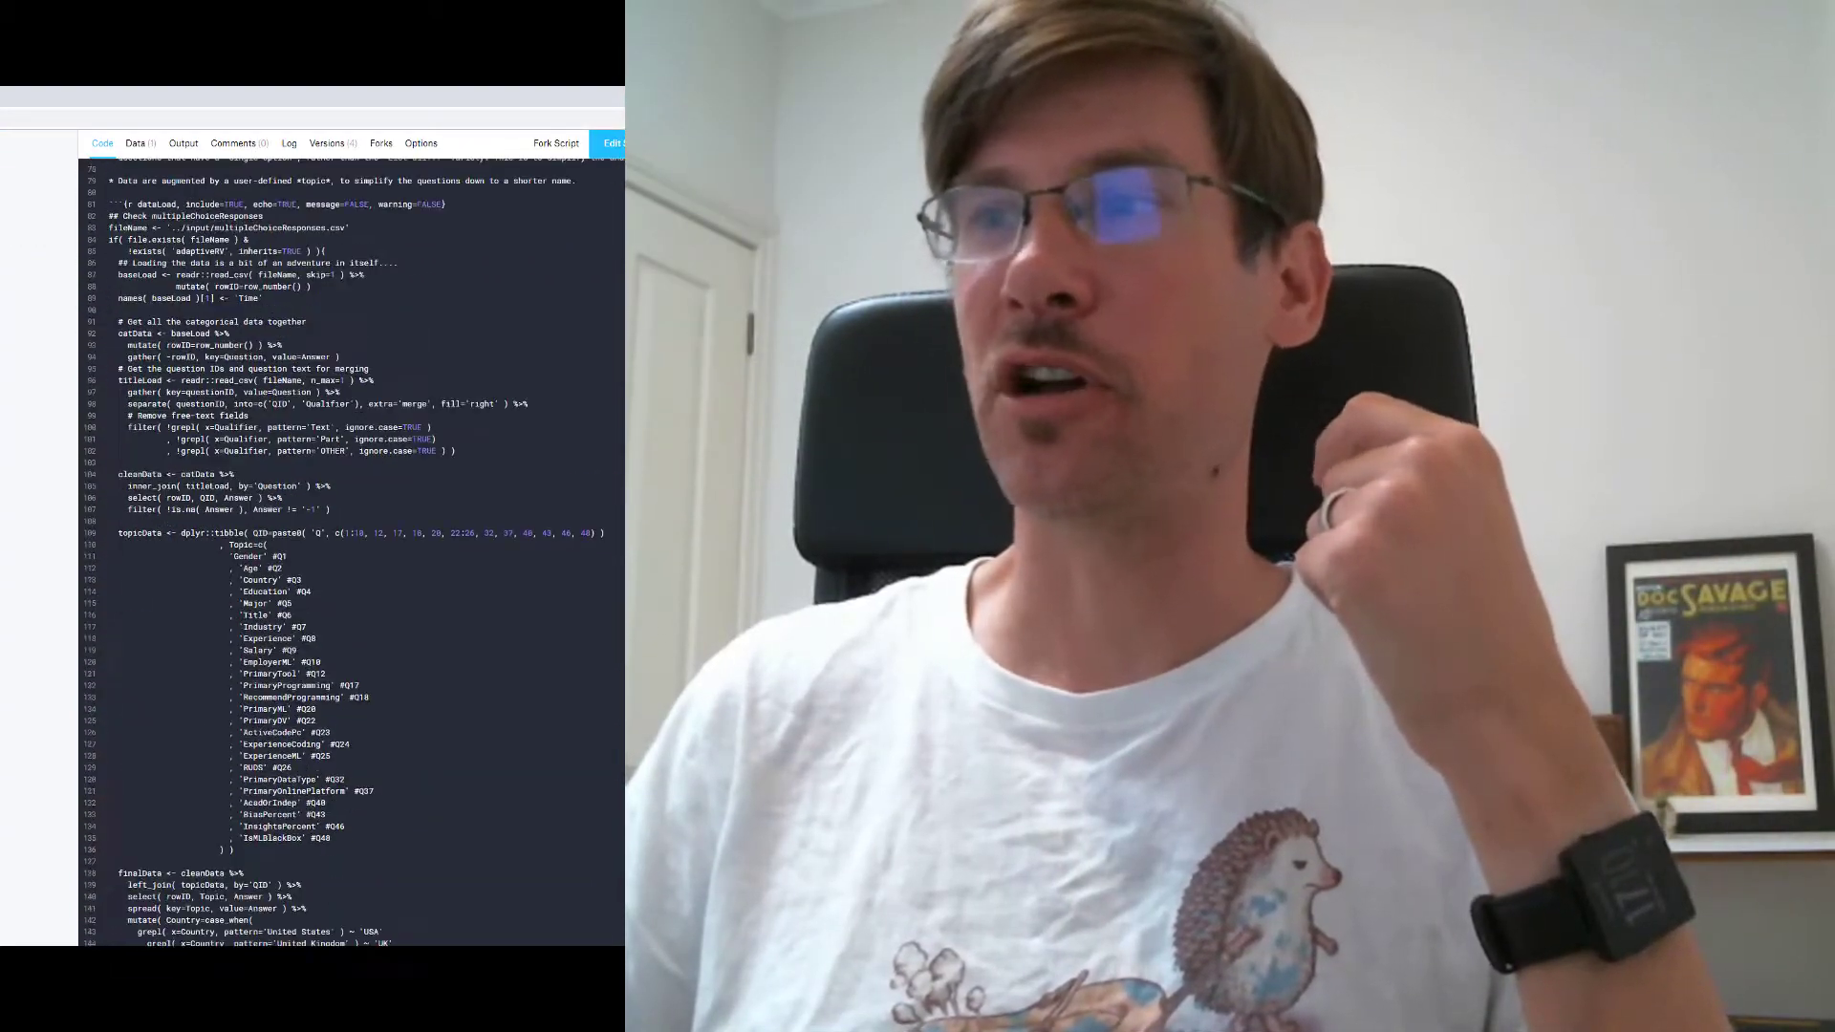